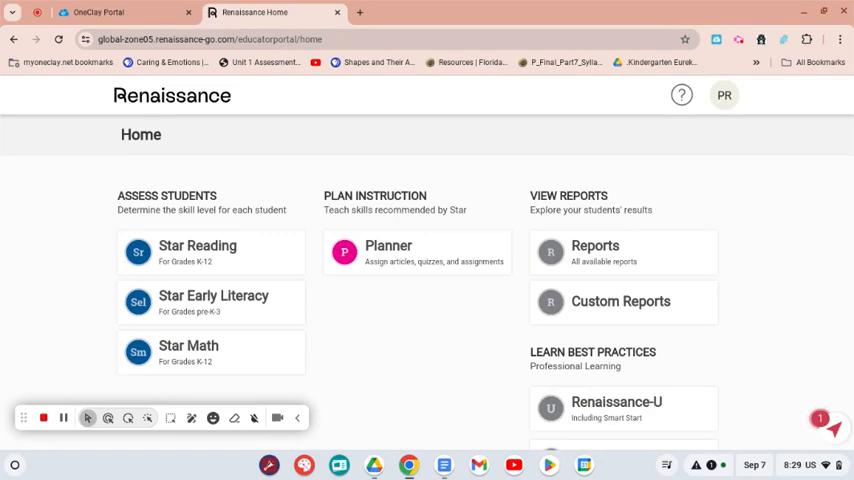
mouse_move(380, 332)
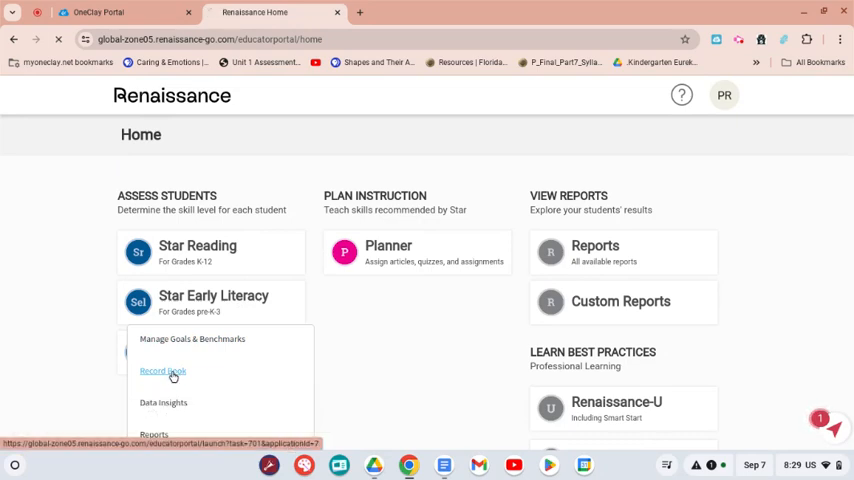
Step: Open the Star Early Literacy Record Book showing the reading class's latest assessments
left_click(162, 372)
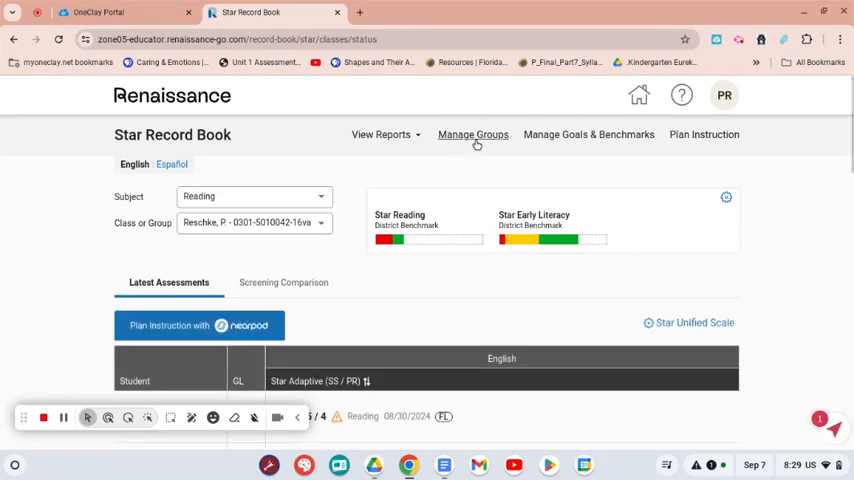
Step: Open Manage Groups and choose Add/Edit on the Reading class row
left_click(472, 134)
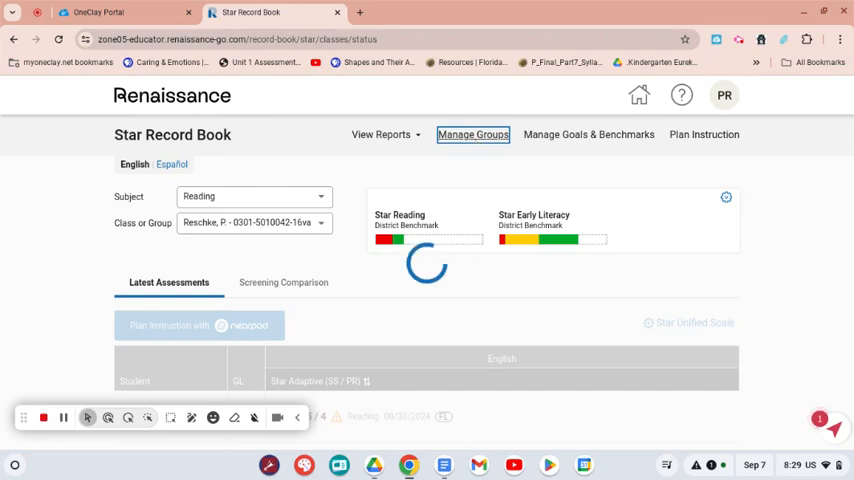
left_click(472, 134)
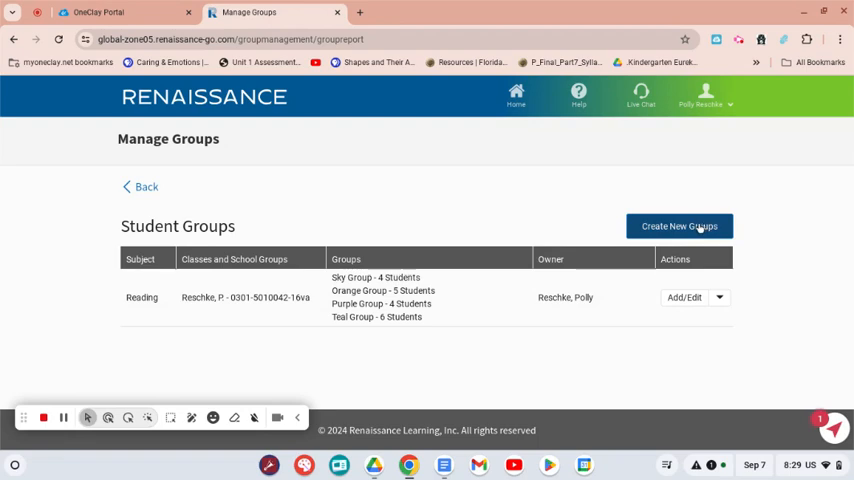
left_click(680, 224)
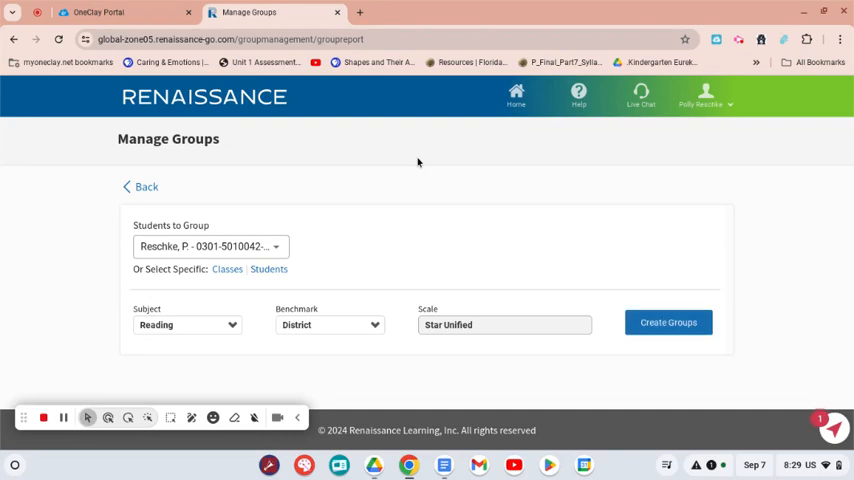
mouse_move(530, 214)
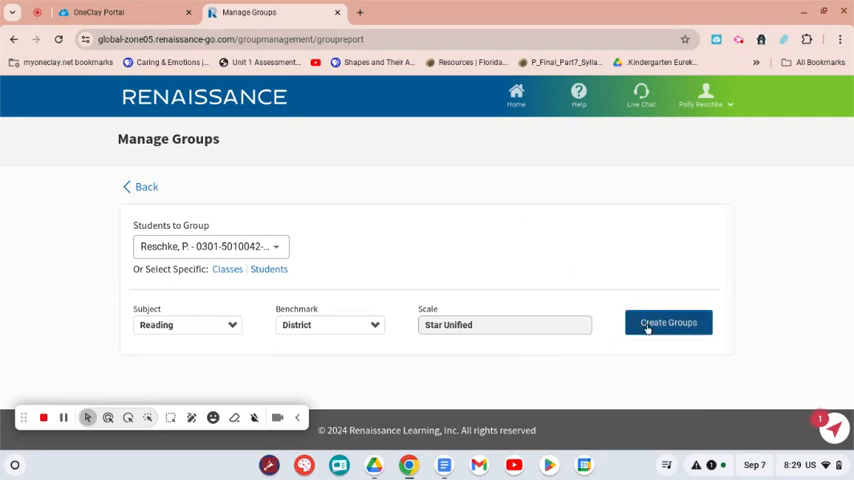
Step: Create groups and add slots until Teal, Purple, Sky and Orange groups exist
left_click(668, 322)
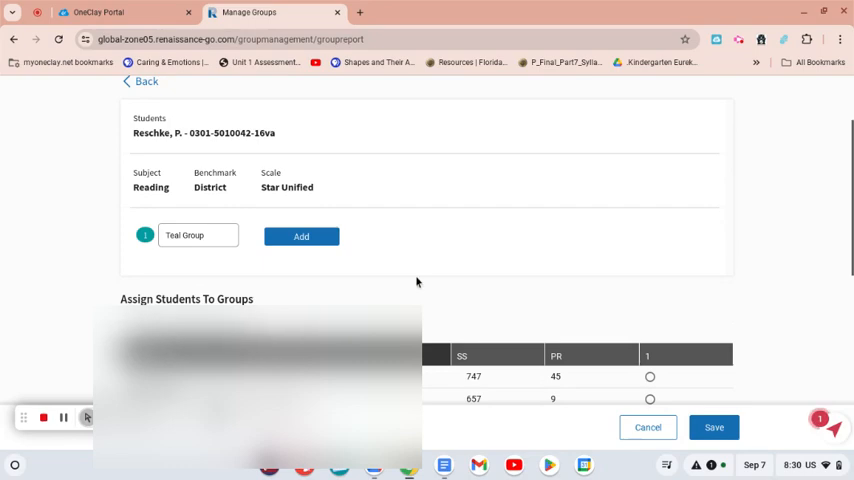
scroll("down", 3)
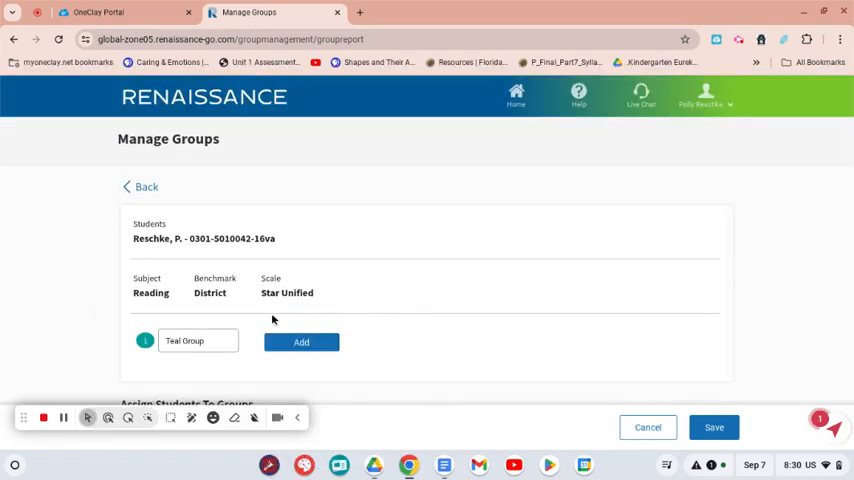
left_click(300, 342)
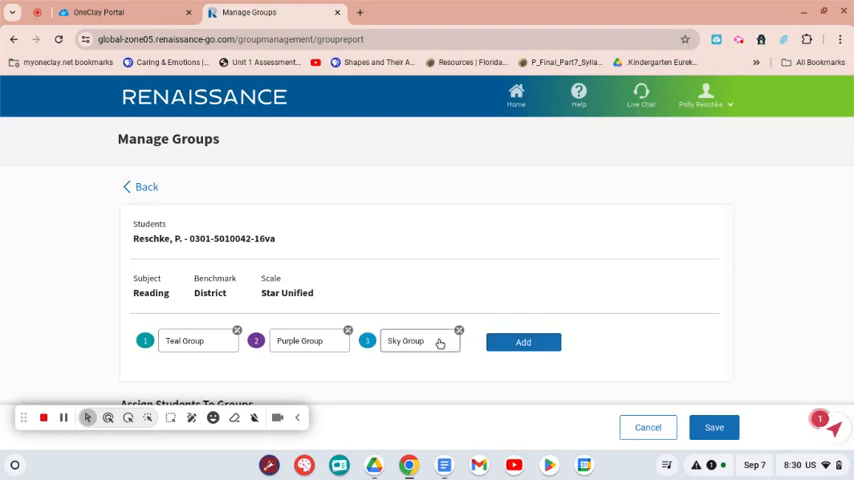
left_click(522, 340)
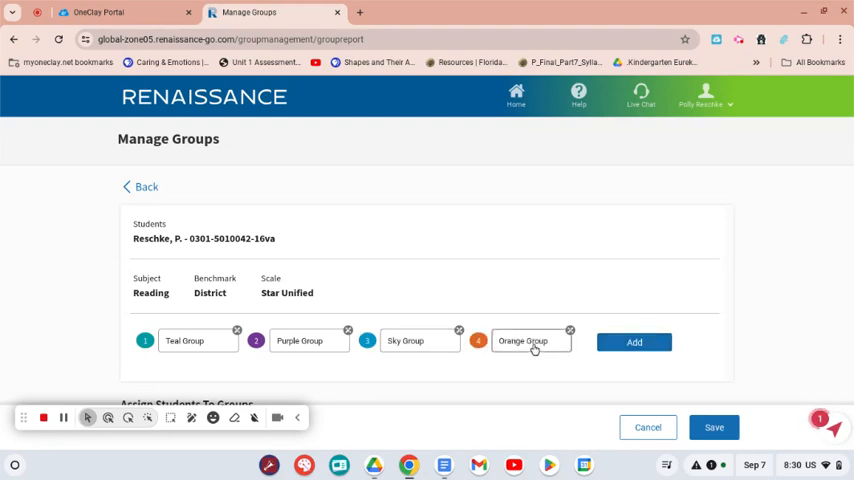
mouse_move(576, 388)
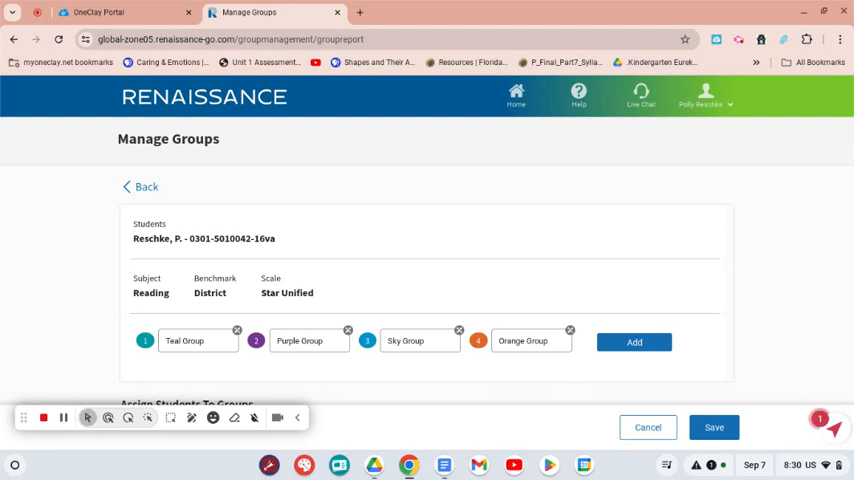
scroll("down", 3)
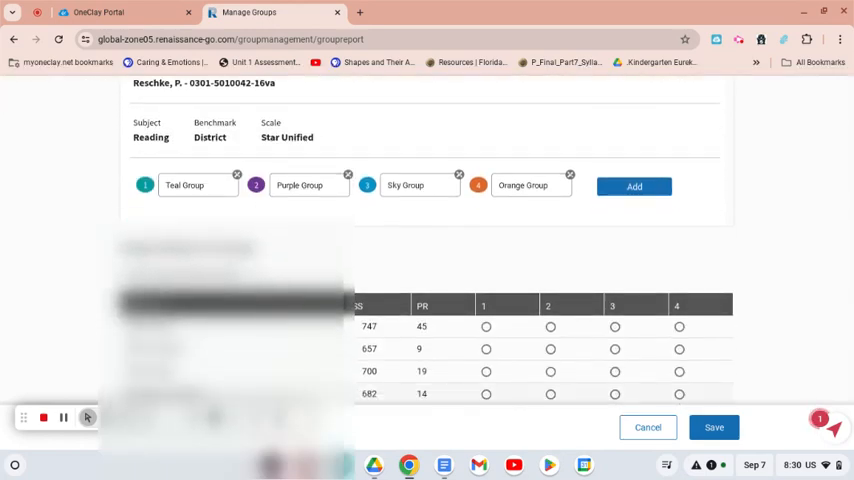
Step: Place two students in group 1 and one student in group 2
scroll("down", 3)
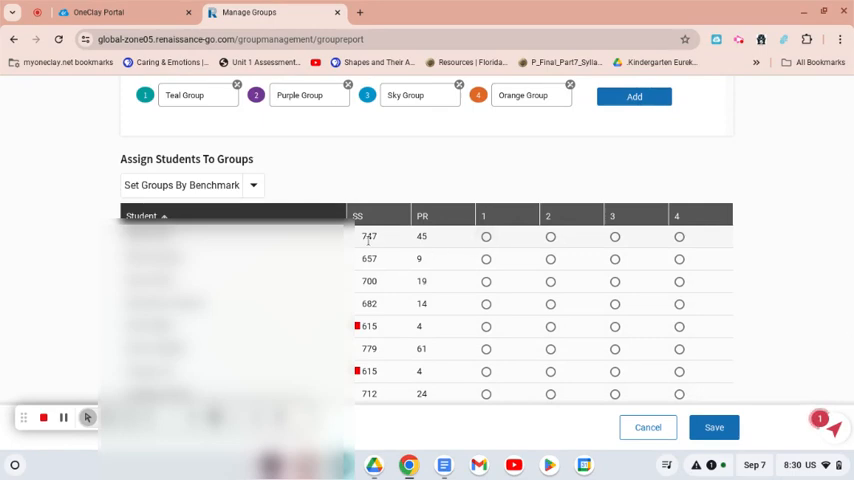
mouse_move(504, 242)
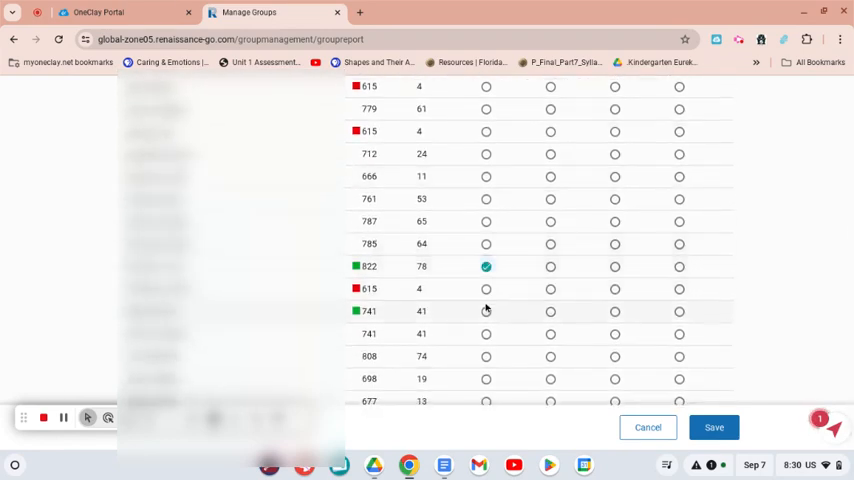
left_click(486, 312)
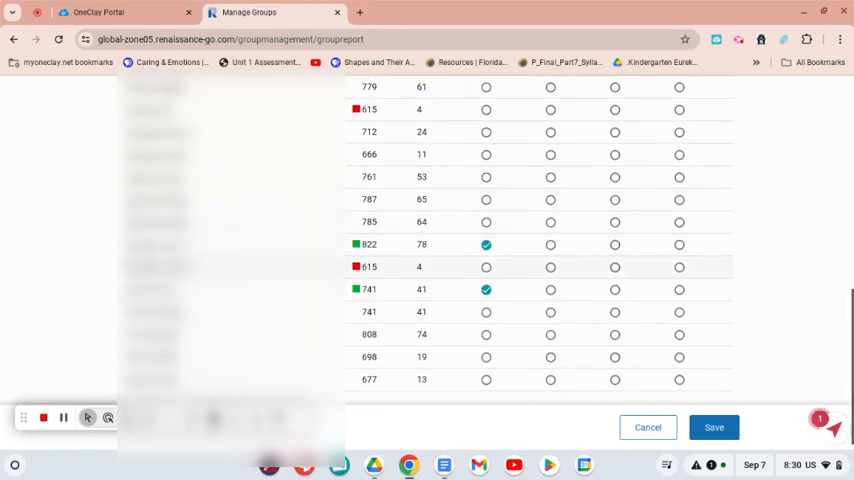
left_click(486, 338)
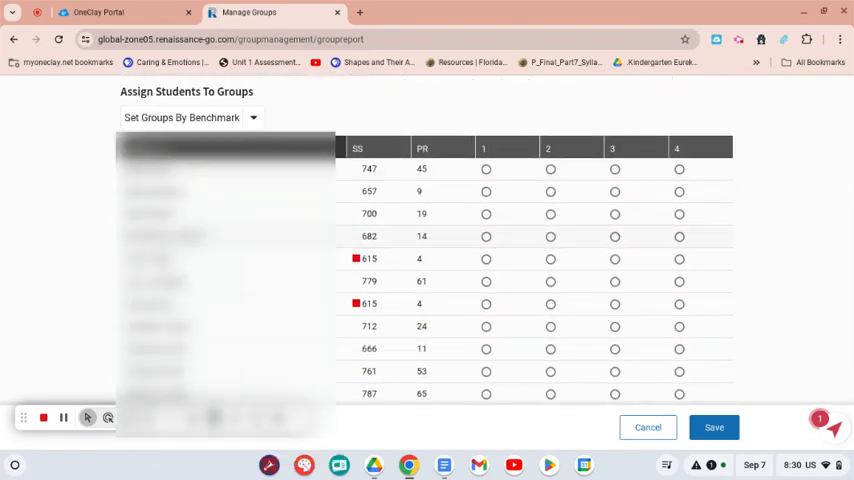
left_click(550, 168)
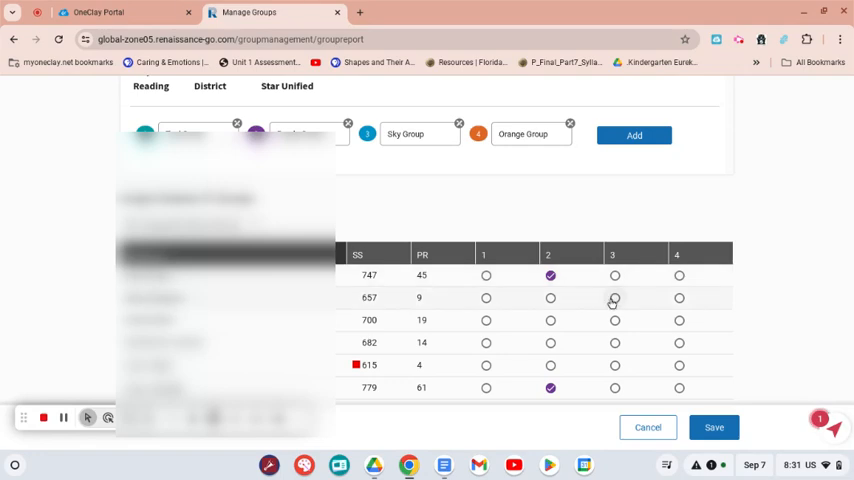
Step: Place two students in group 3 and one student in group 4
scroll("down", 3)
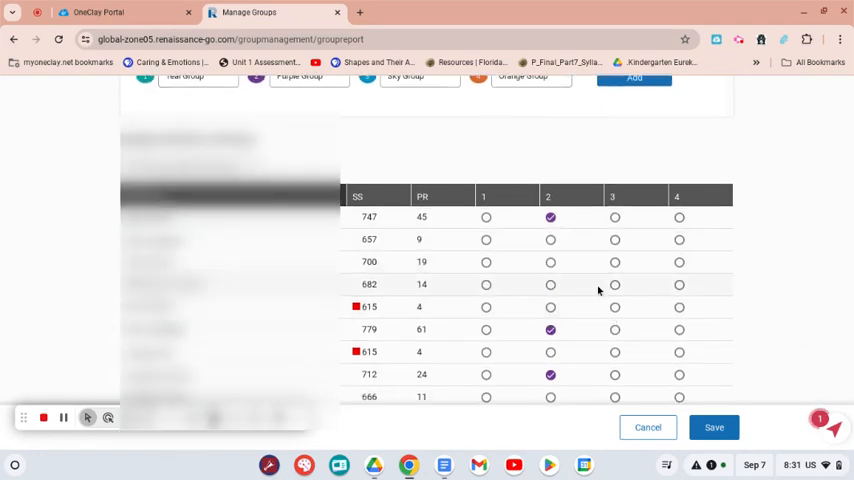
left_click(616, 262)
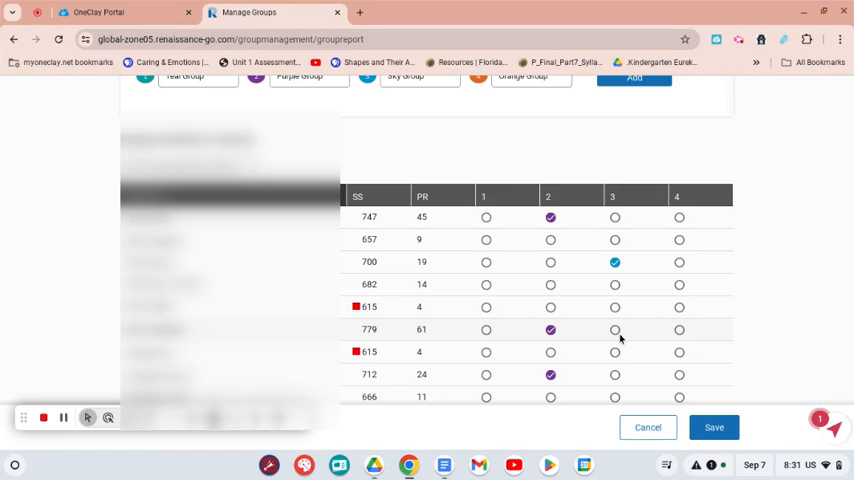
left_click(616, 328)
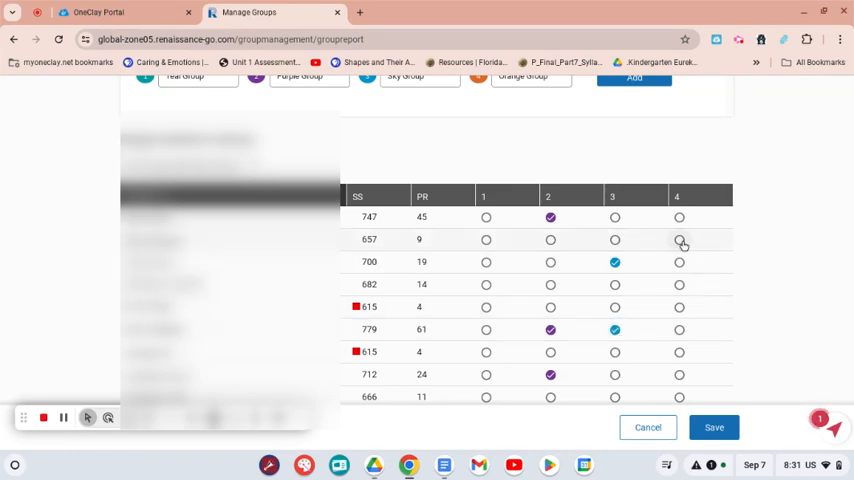
left_click(680, 240)
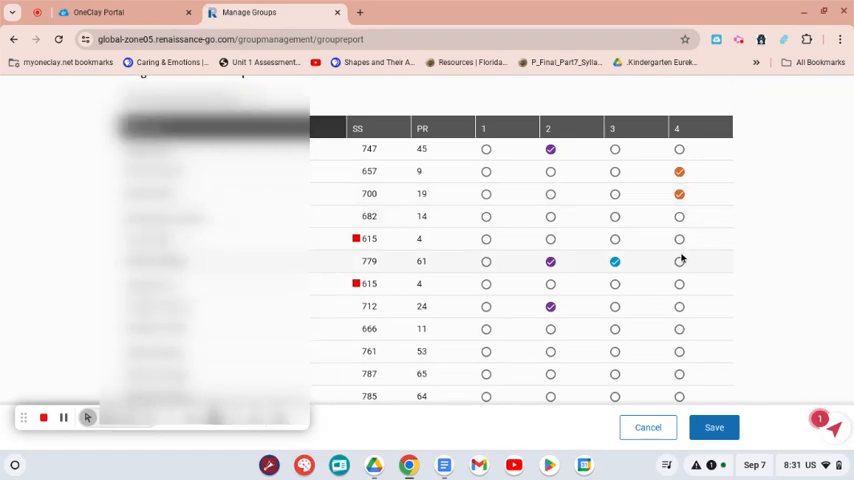
scroll("down", 3)
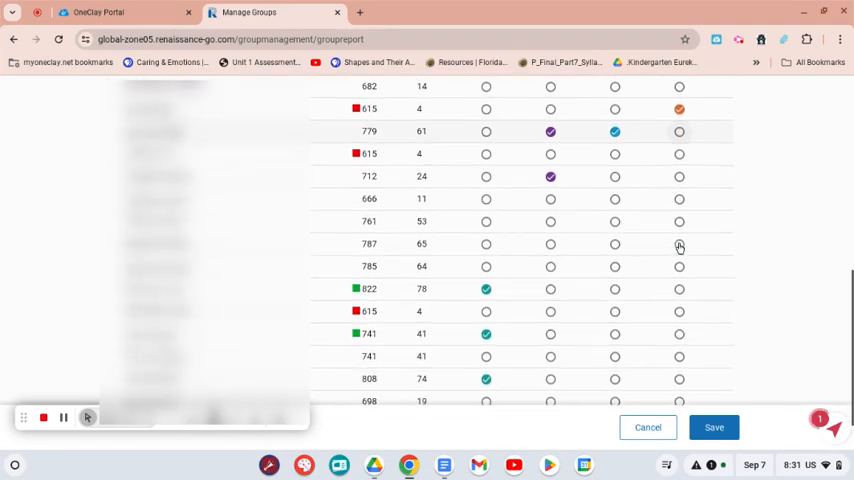
scroll("down", 3)
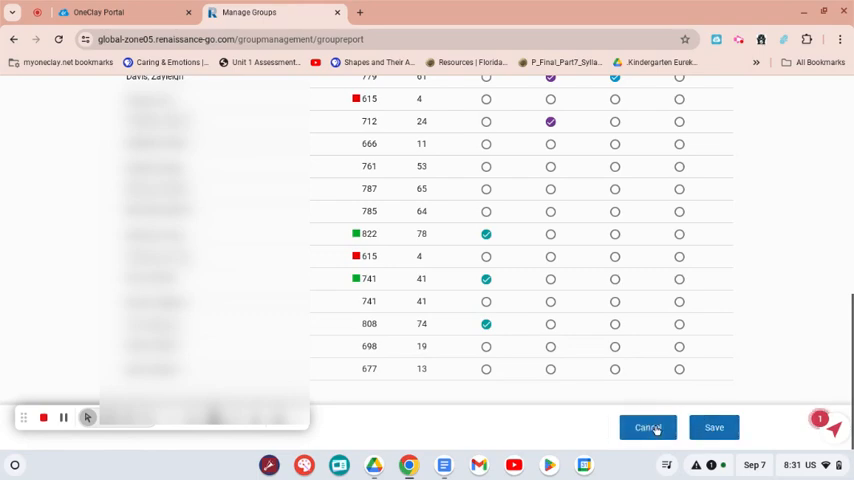
Step: Cancel the group edits and start a New Lesson Plan from the Planner
left_click(648, 428)
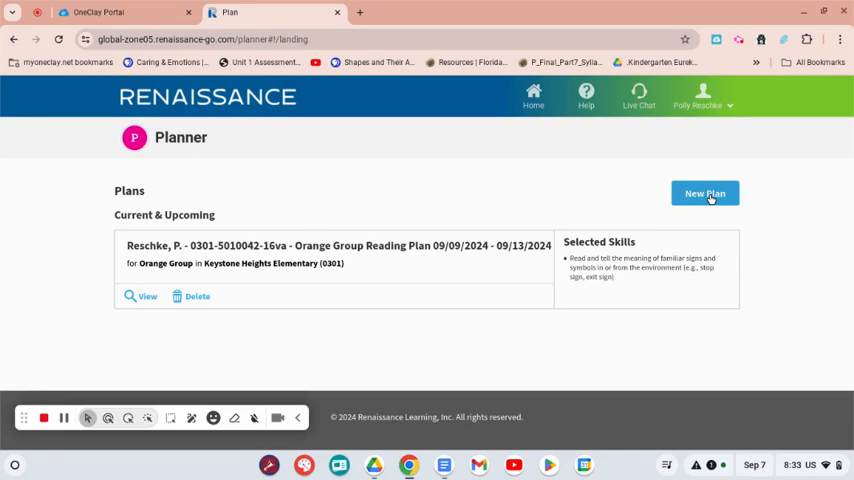
left_click(704, 192)
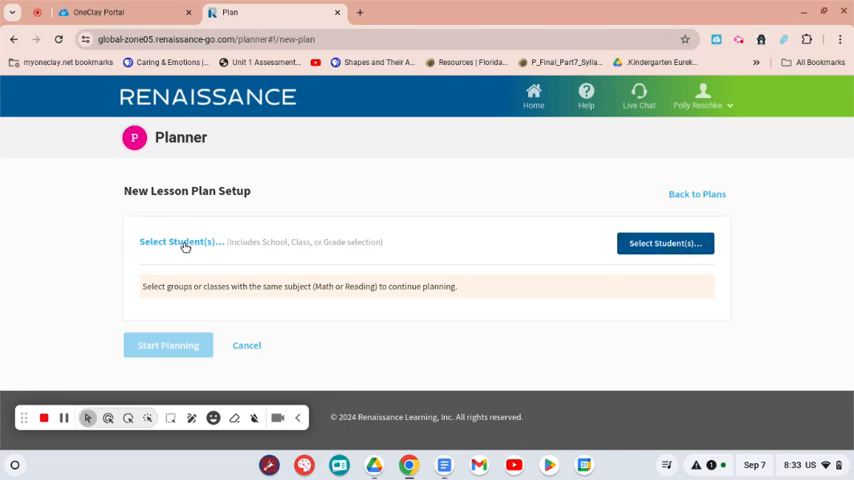
Step: Select the reading class's Purple Group as the plan's students and apply it
left_click(180, 240)
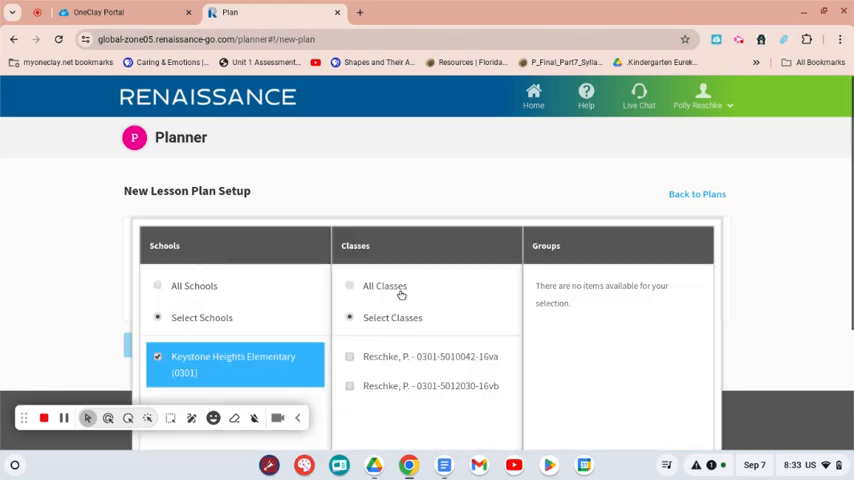
left_click(348, 356)
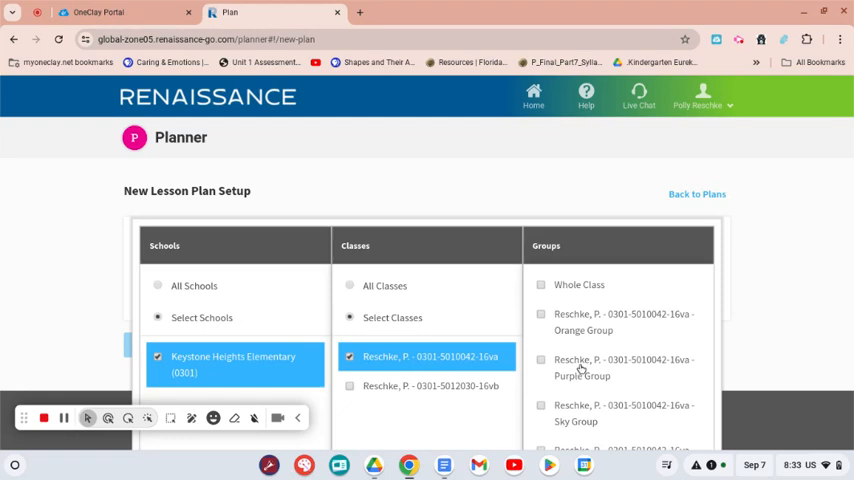
left_click(540, 360)
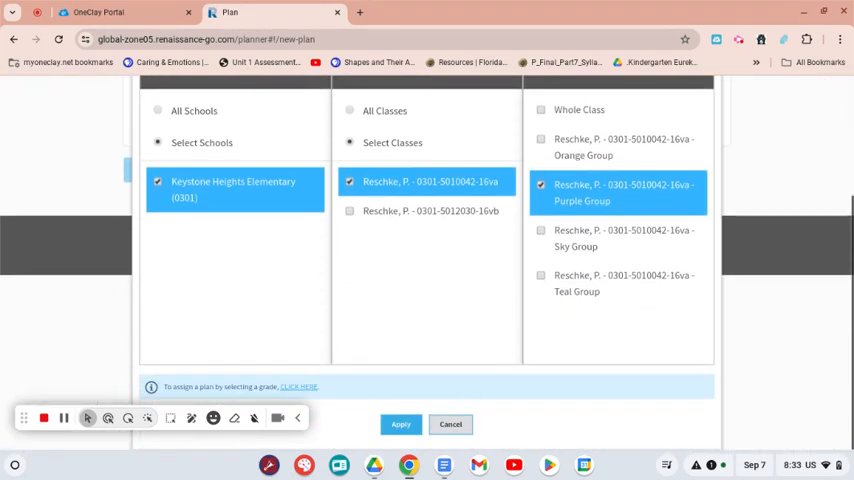
left_click(400, 424)
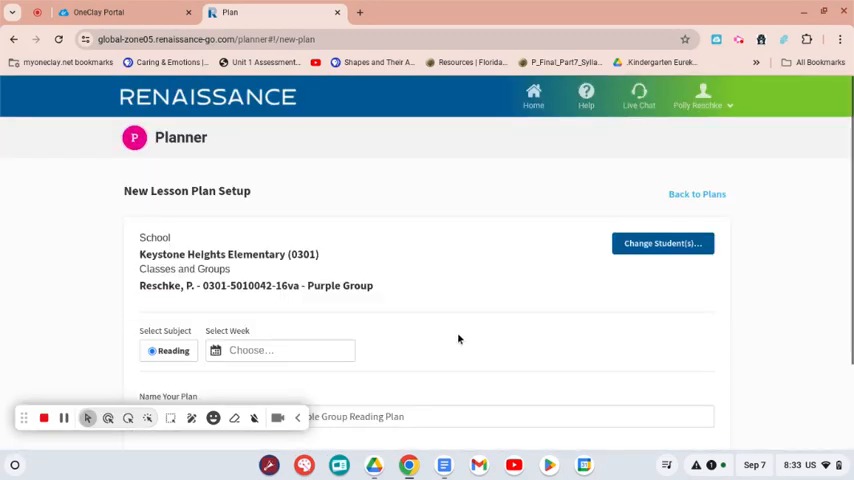
Step: Set the plan week to September 9–13 and start planning
scroll("down", 3)
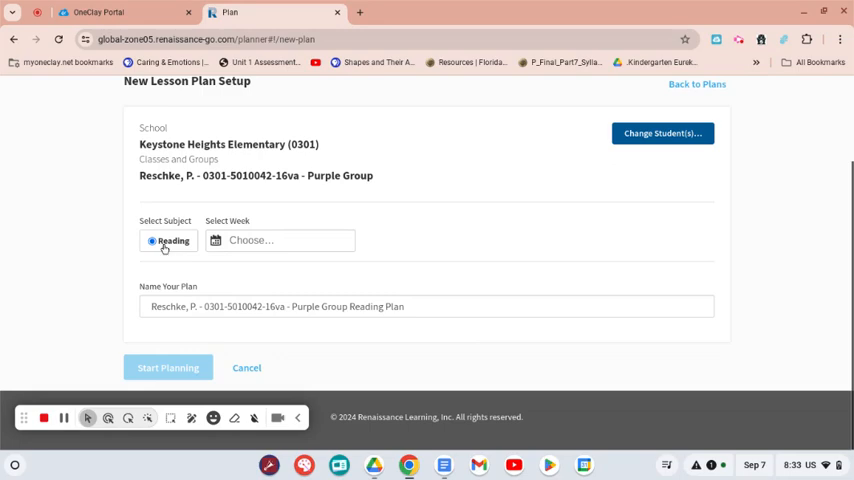
left_click(270, 240)
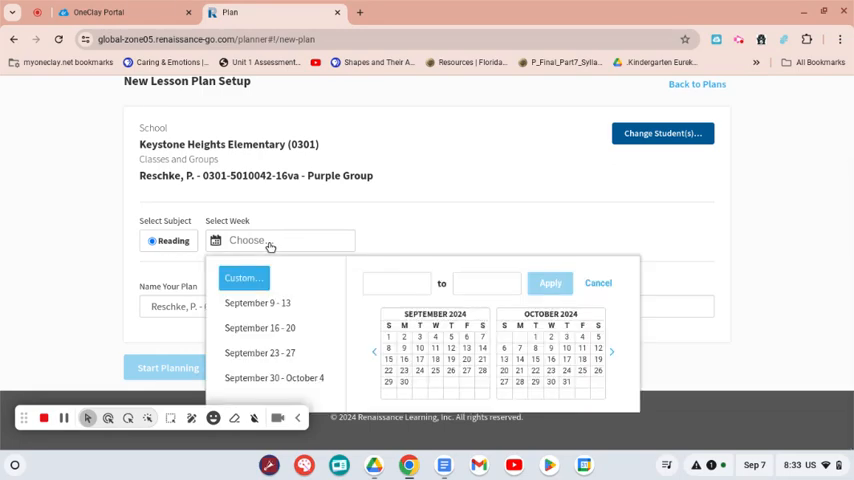
left_click(388, 348)
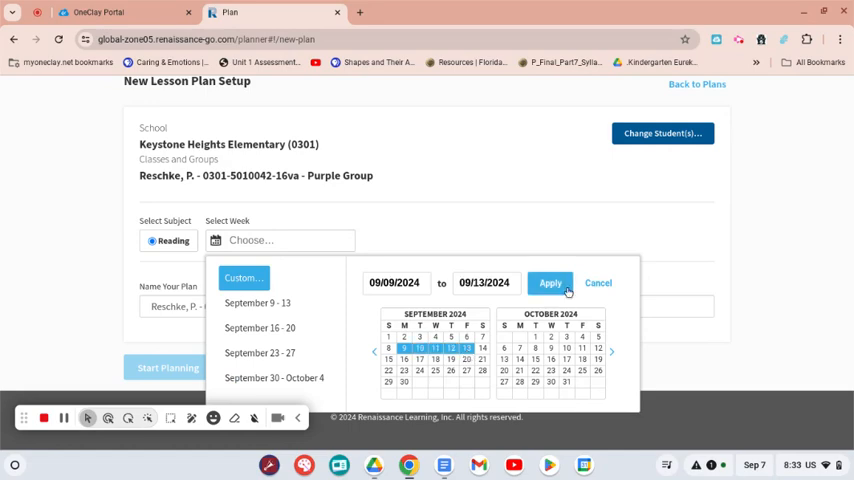
left_click(548, 284)
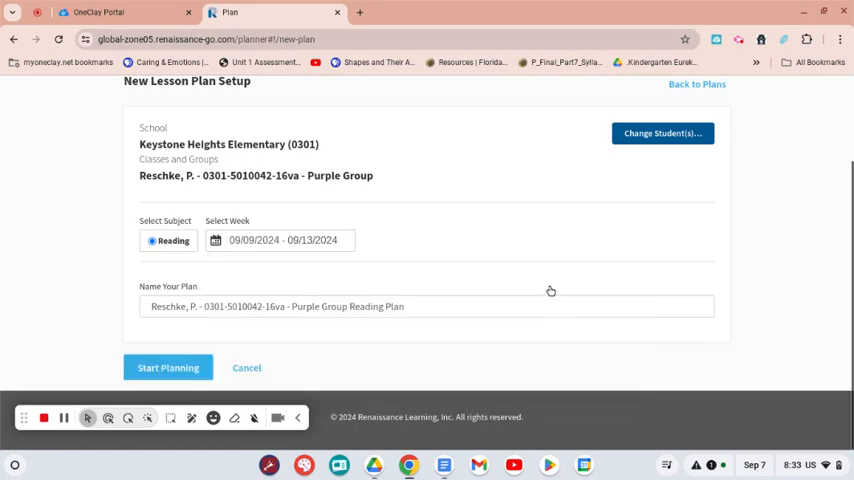
left_click(168, 368)
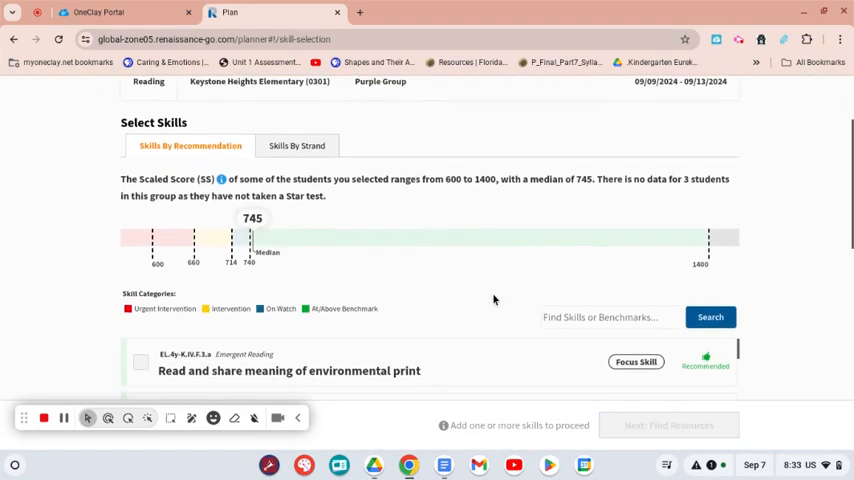
Step: Tick the skill 'Name letters and recognize lower / uppercase forms' in the recommendations list
scroll("down", 3)
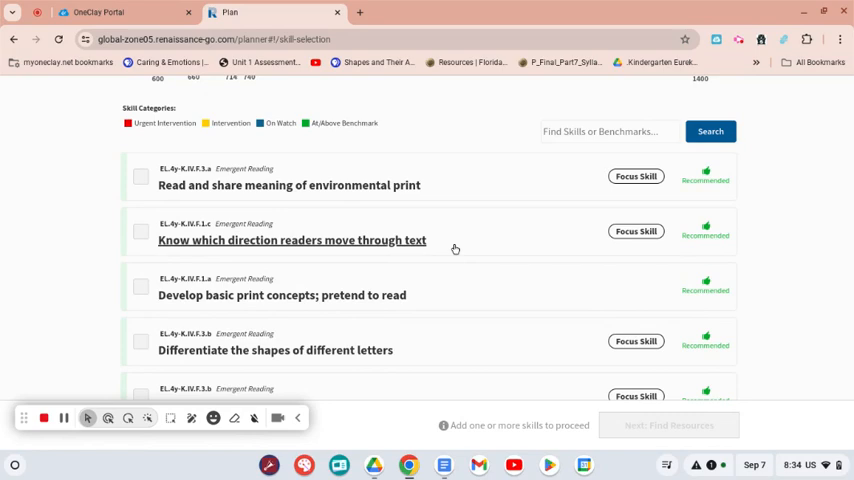
mouse_move(456, 250)
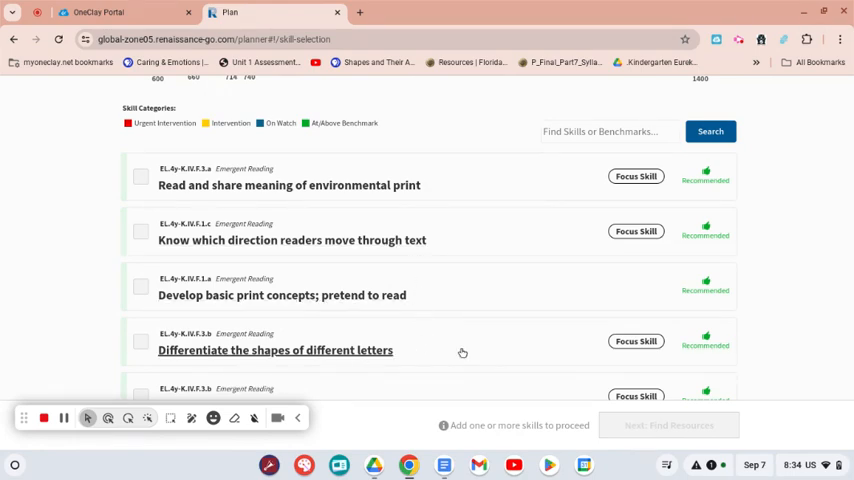
scroll("down", 3)
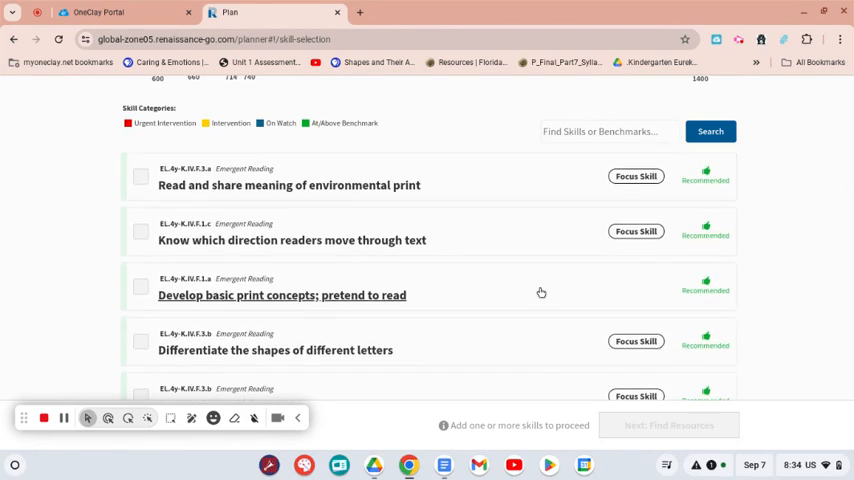
scroll("down", 3)
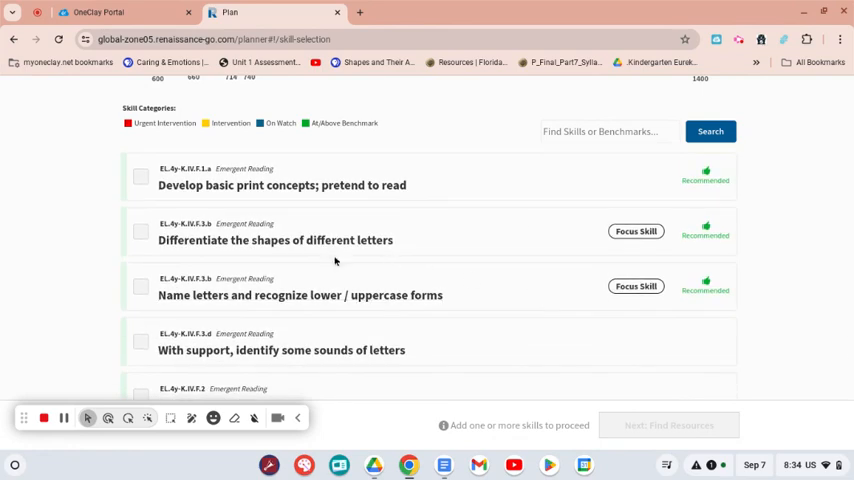
left_click(140, 288)
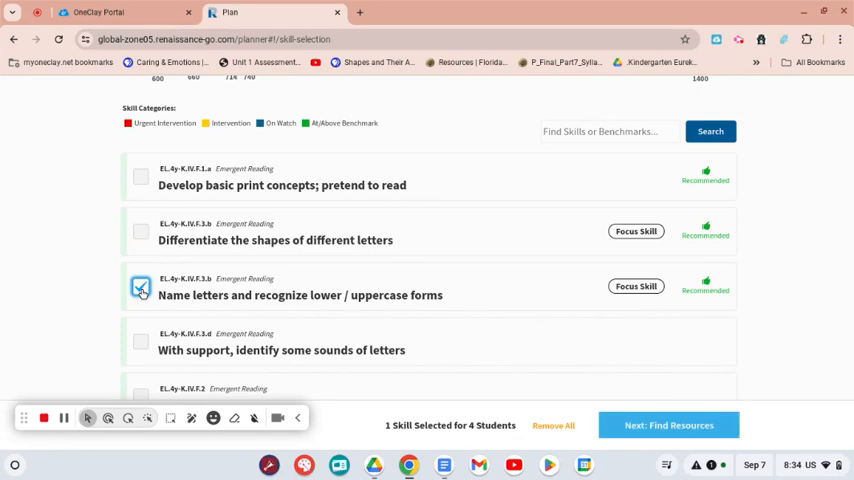
left_click(140, 288)
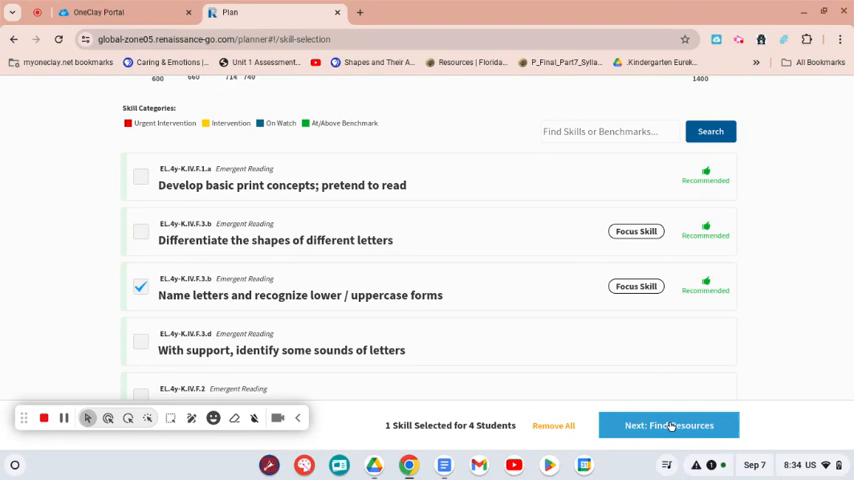
Step: Find resources for the skill and preview The ABC of Animals book
left_click(668, 424)
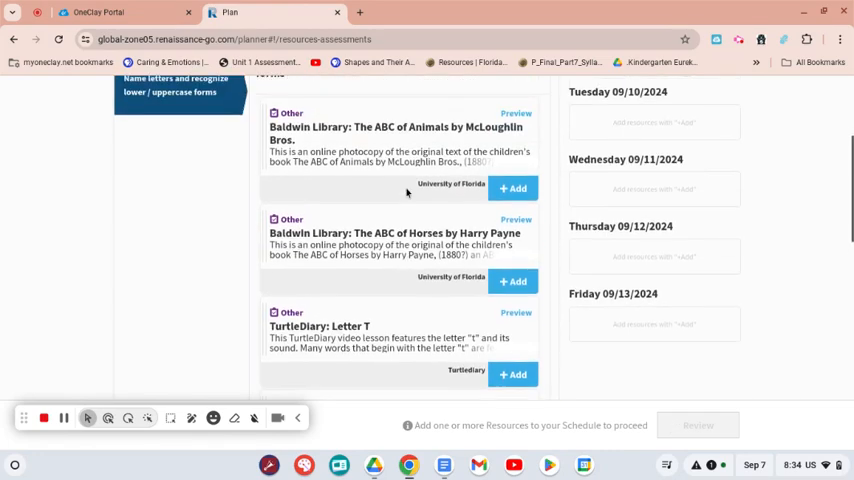
scroll("down", 3)
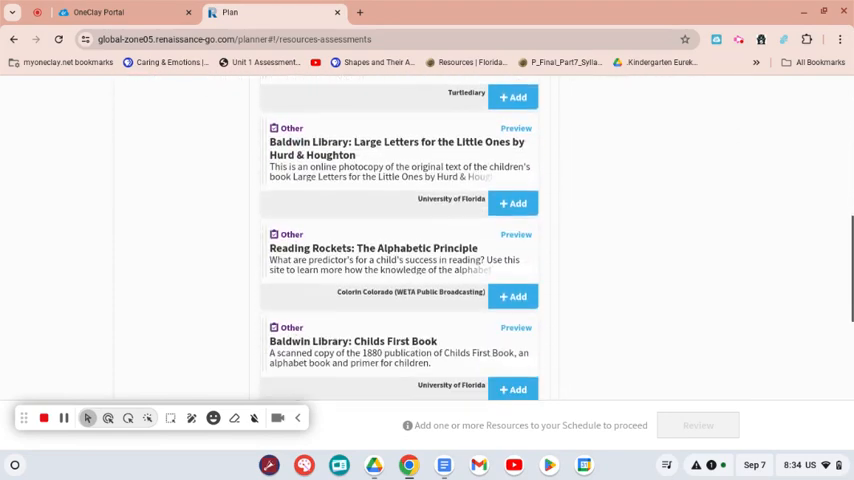
scroll("down", 3)
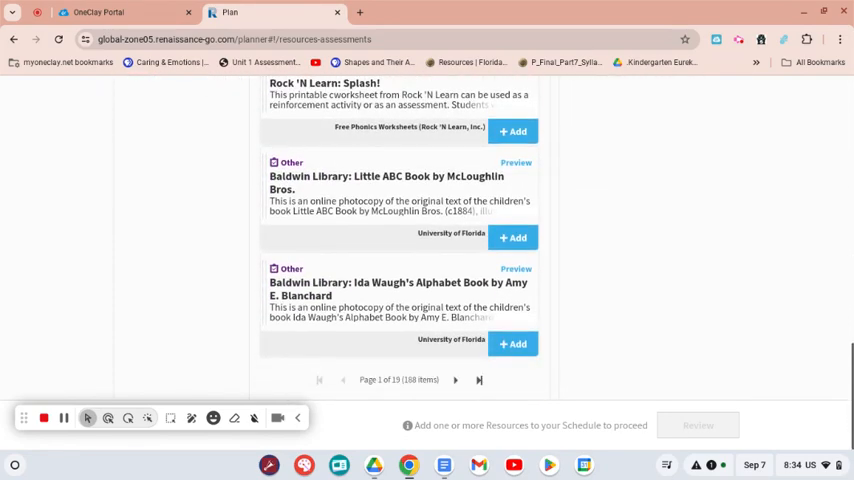
scroll("down", 3)
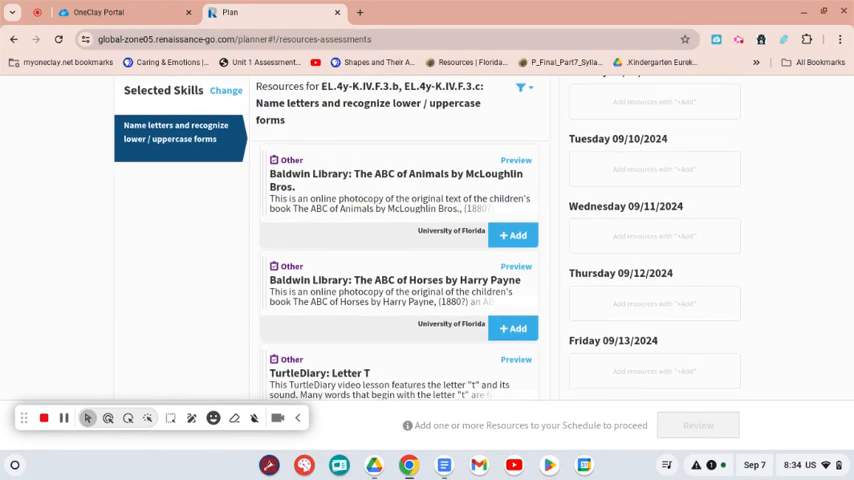
scroll("down", 3)
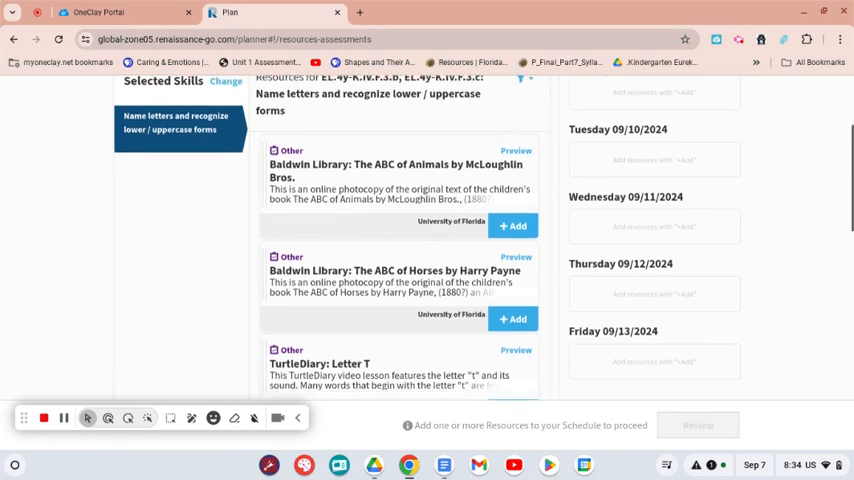
scroll("down", 3)
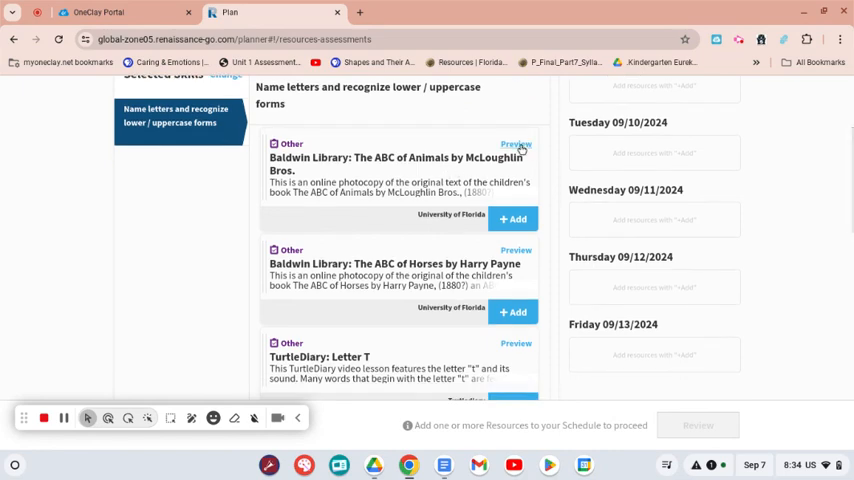
left_click(516, 144)
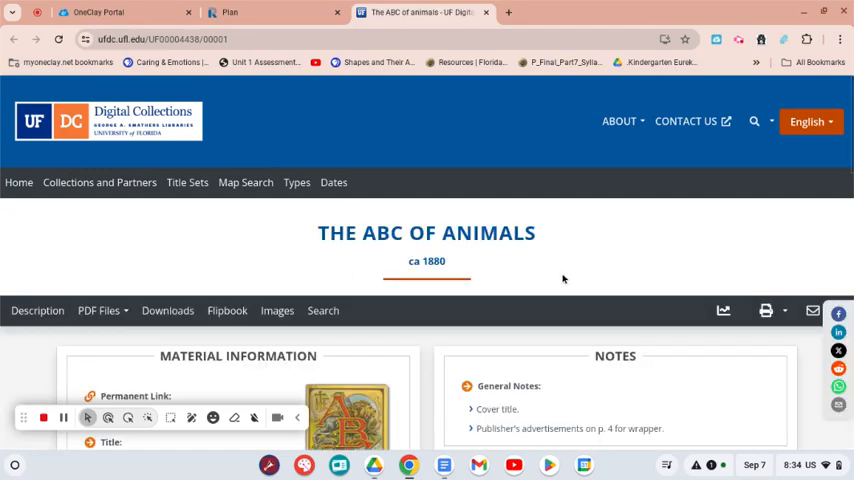
Step: Scroll through The ABC of Animals record in UF Digital Collections
scroll("down", 3)
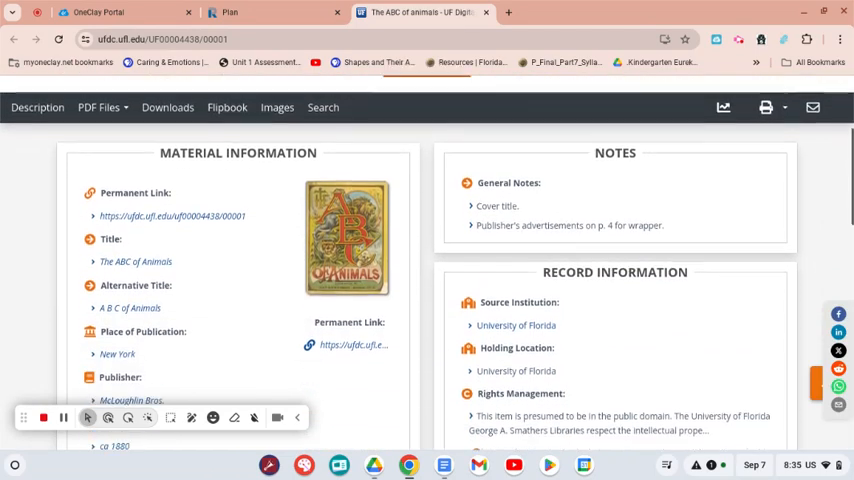
scroll("down", 3)
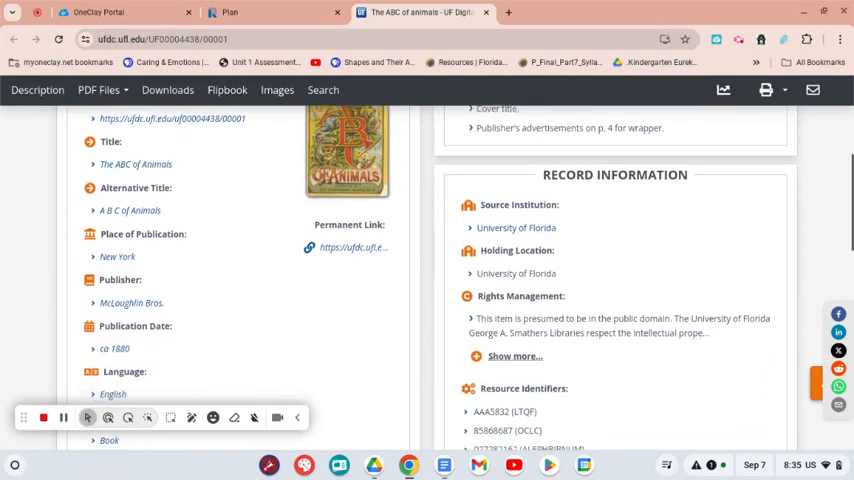
scroll("down", 3)
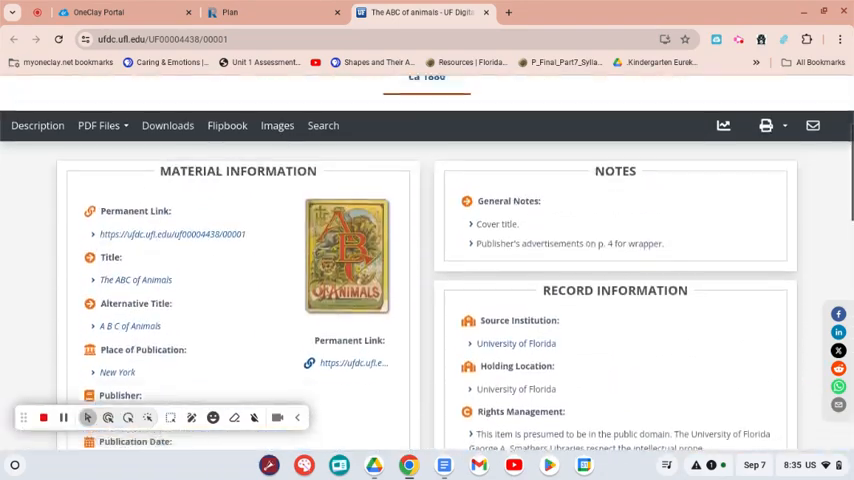
scroll("down", 3)
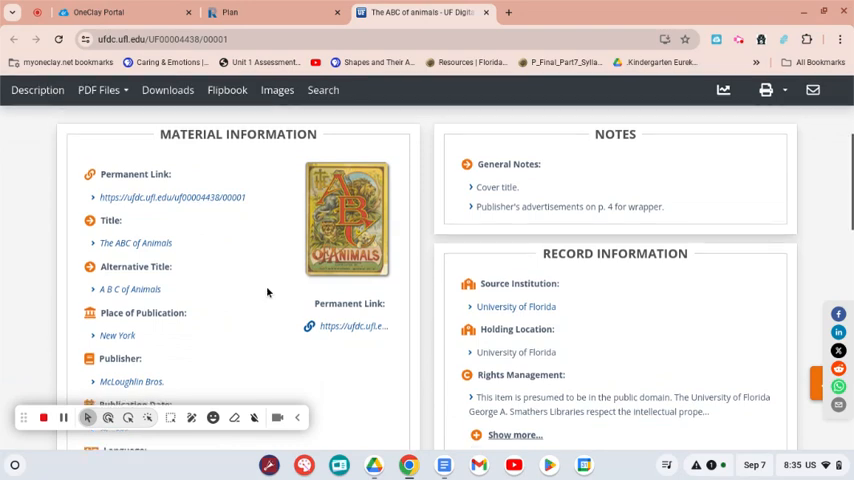
scroll("down", 3)
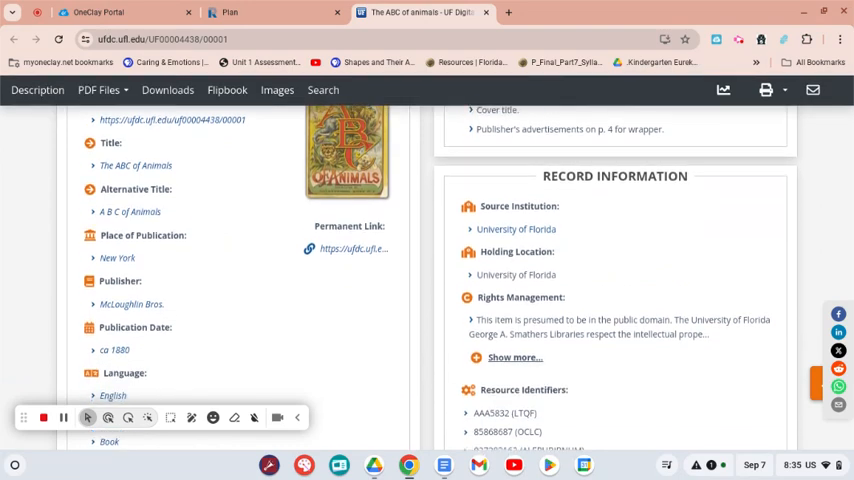
scroll("down", 3)
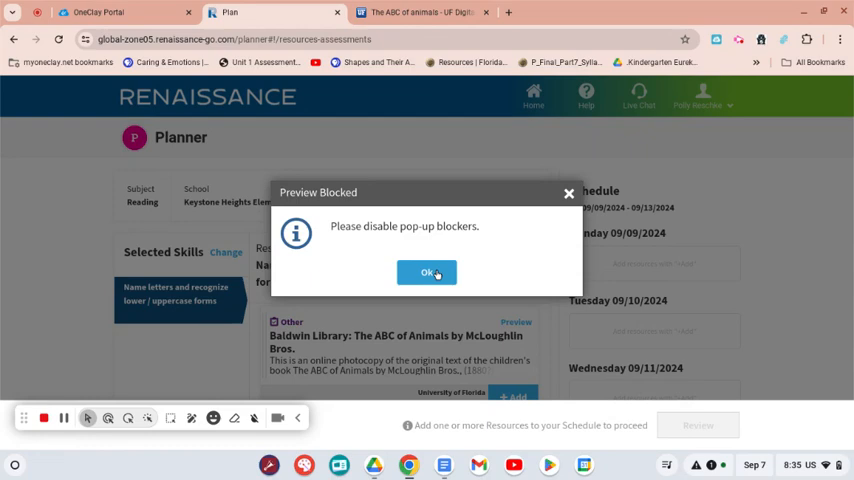
Step: Dismiss the Preview Blocked warning and preview the TurtleDiary Letter T video
left_click(428, 272)
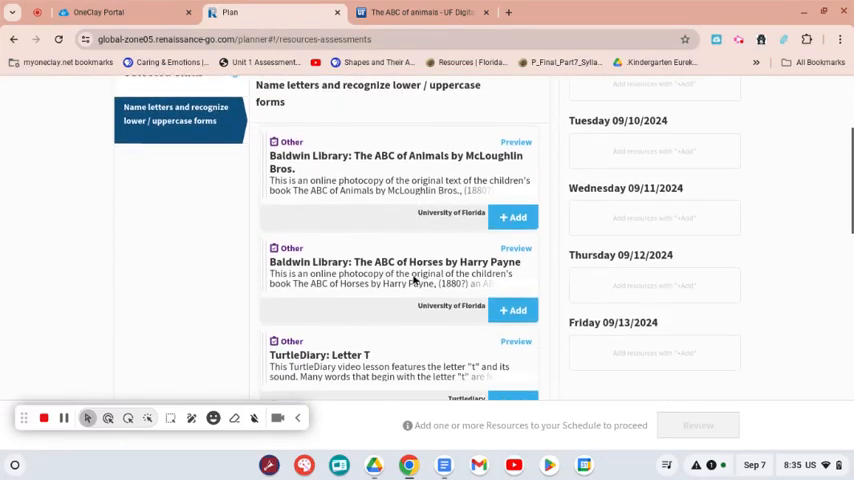
scroll("down", 3)
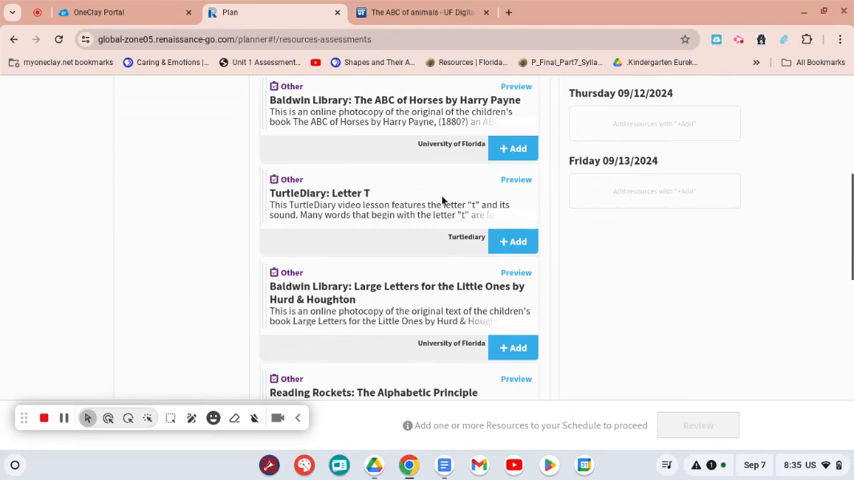
left_click(420, 12)
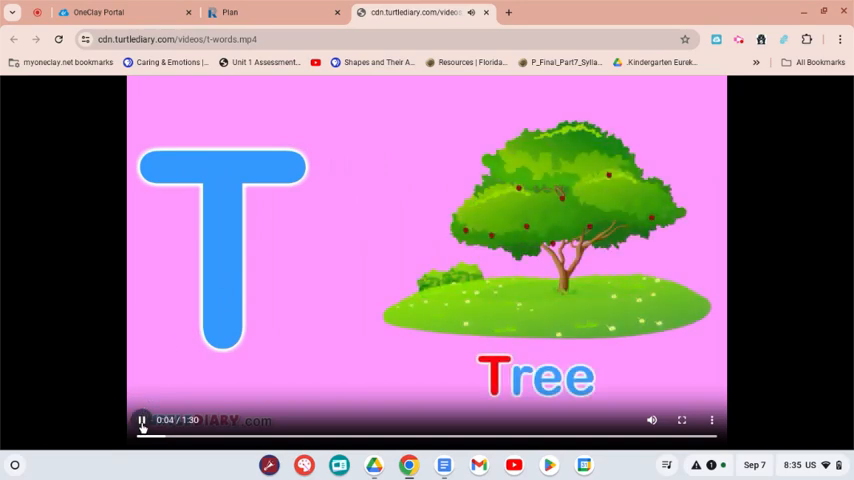
Step: Pause the TurtleDiary Letter T words video after previewing it
left_click(142, 420)
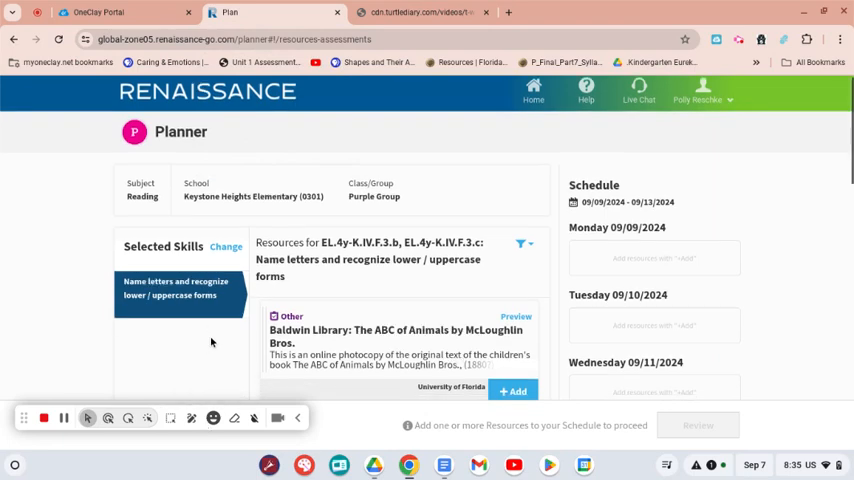
Step: Add TurtleDiary: Letter T to Monday 09/09/2024 and browse further resources like Rock 'N Learn Splash!
scroll("down", 3)
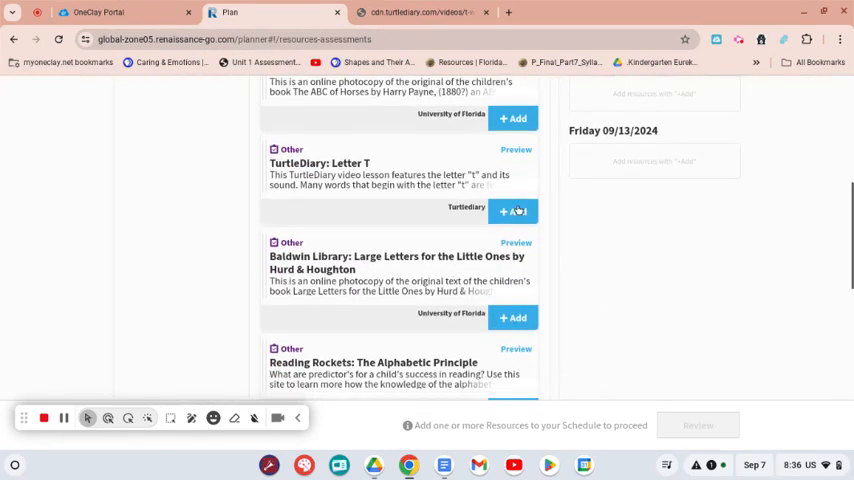
left_click(512, 212)
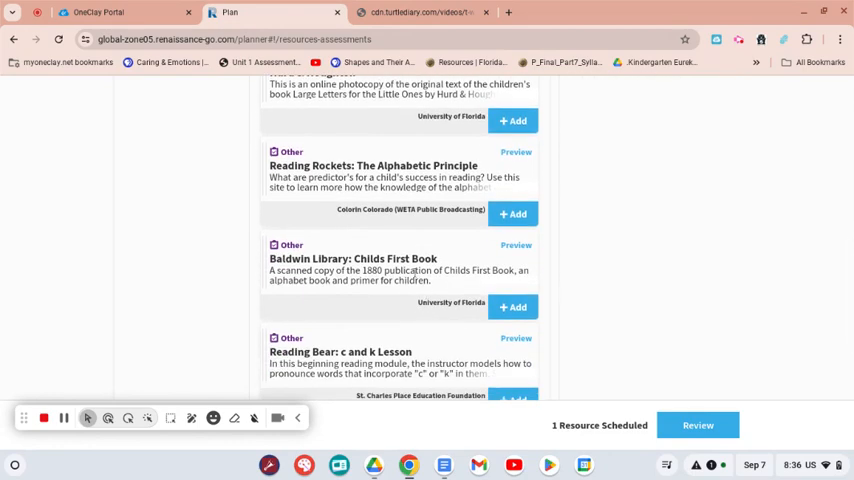
mouse_move(266, 228)
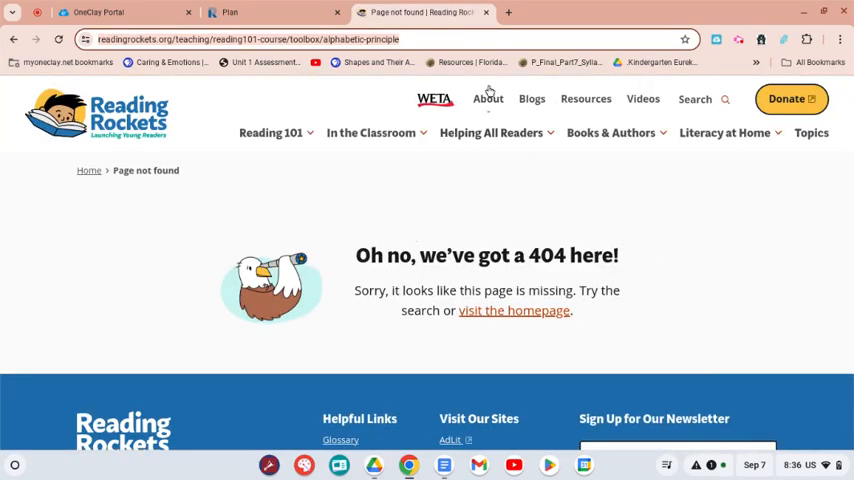
left_click(240, 12)
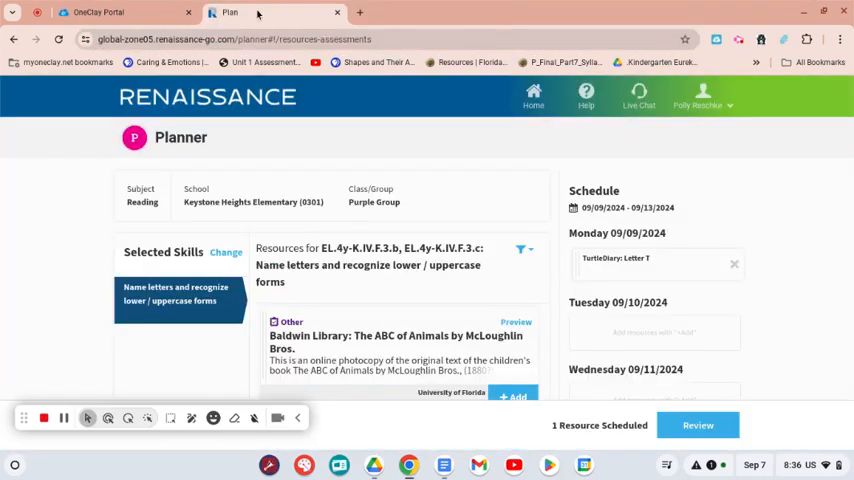
scroll("down", 3)
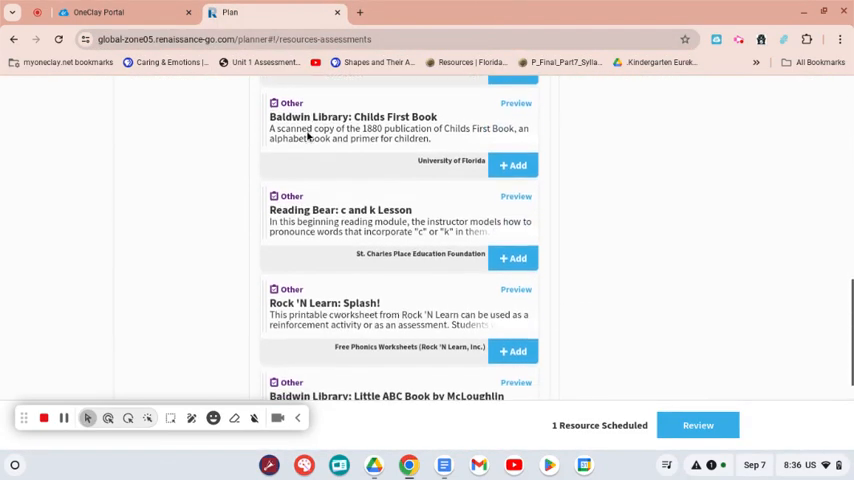
scroll("down", 3)
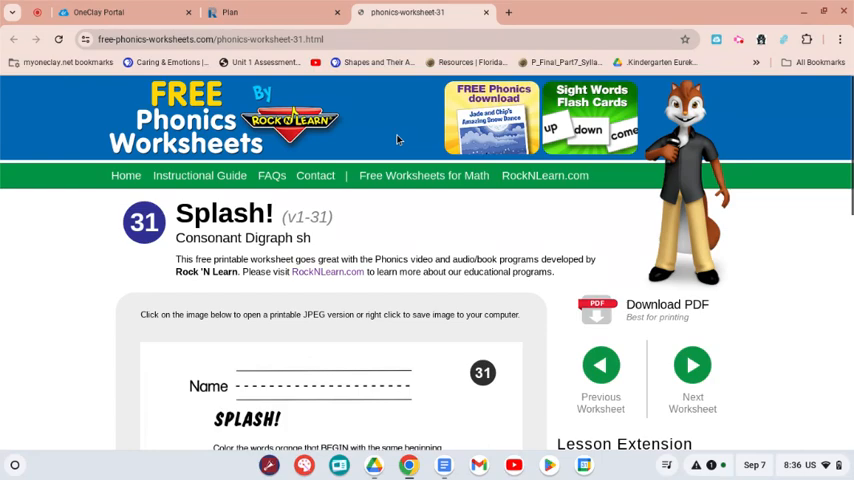
Step: Scroll through the Splash! consonant digraph sh worksheet to its end and back to its description
scroll("down", 3)
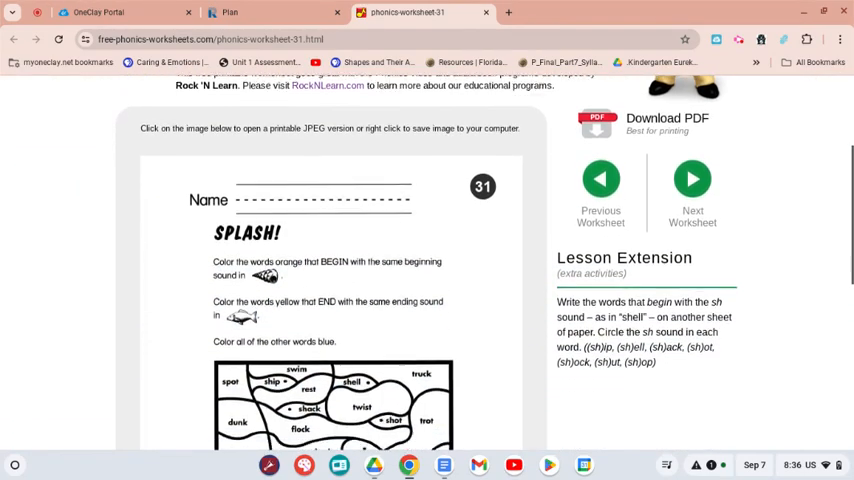
scroll("down", 3)
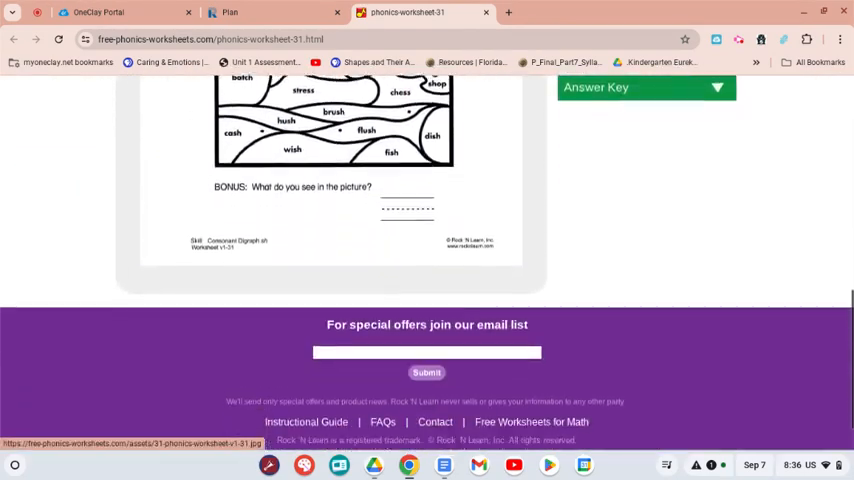
scroll("up", 3)
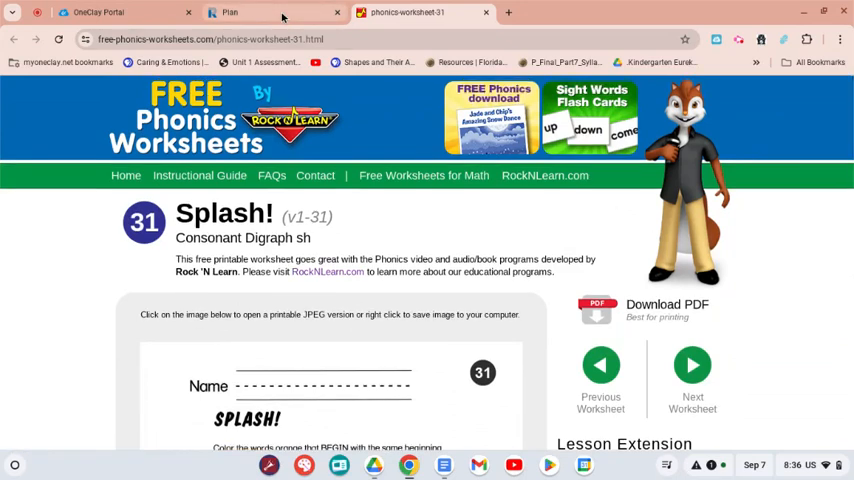
Step: Dismiss the Preview Blocked notice and review Schedule Assignments showing TurtleDiary Letter T on Monday 9/9
left_click(270, 12)
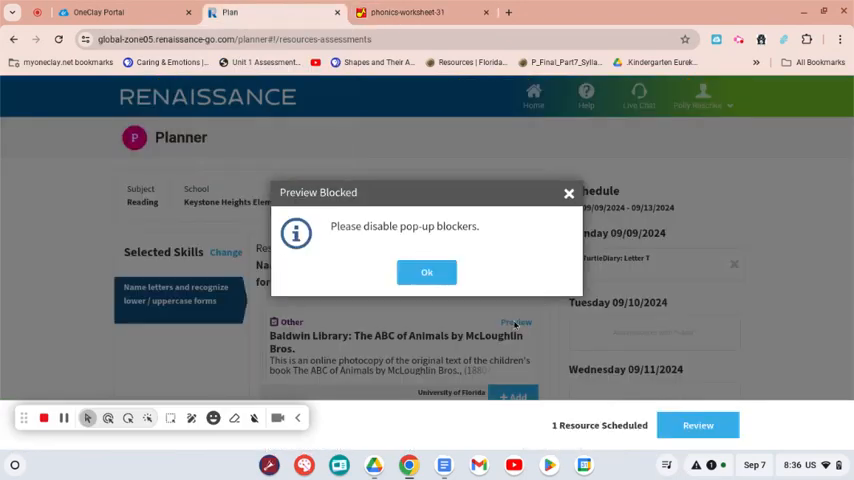
left_click(426, 272)
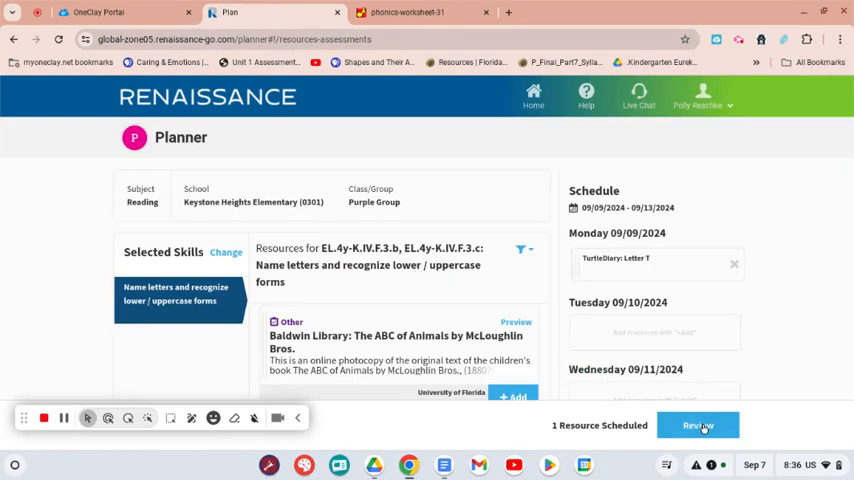
left_click(698, 424)
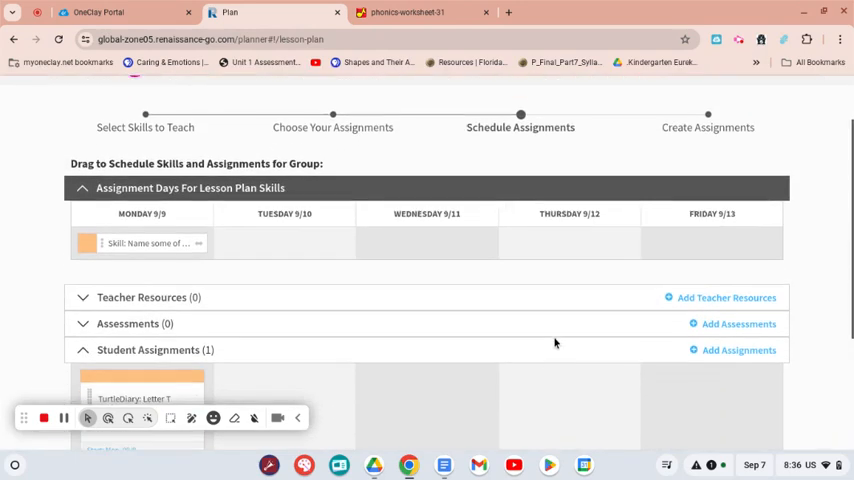
scroll("down", 3)
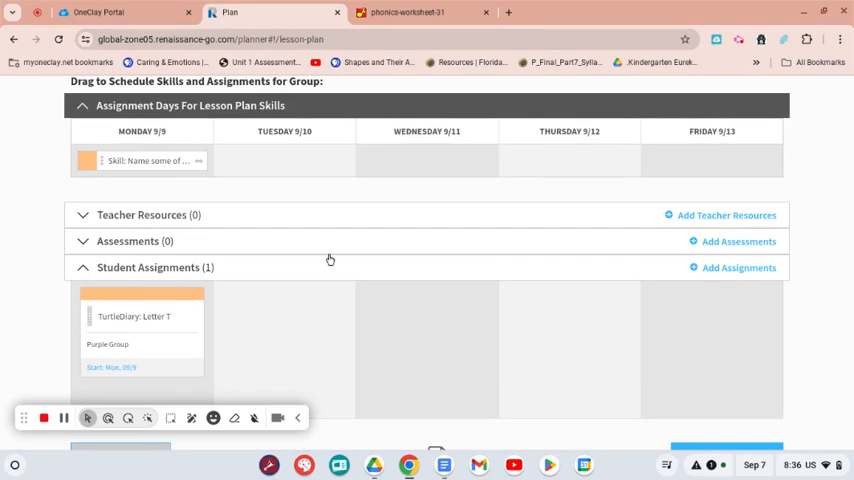
mouse_move(148, 160)
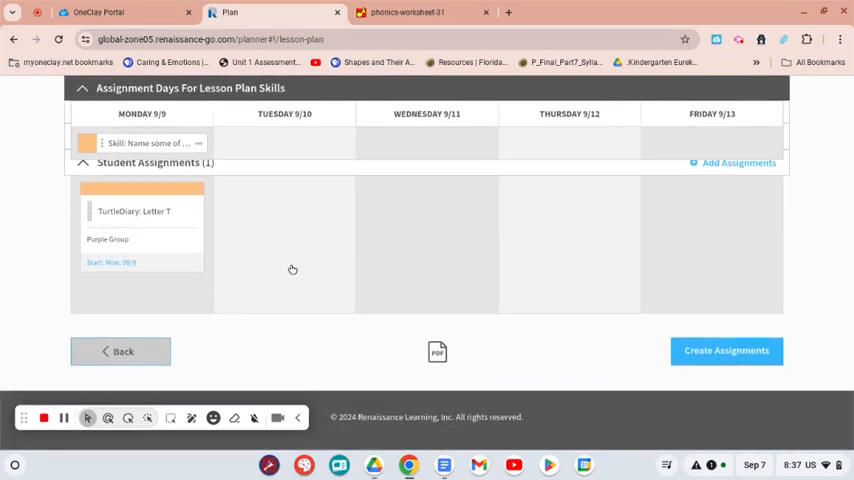
mouse_move(542, 316)
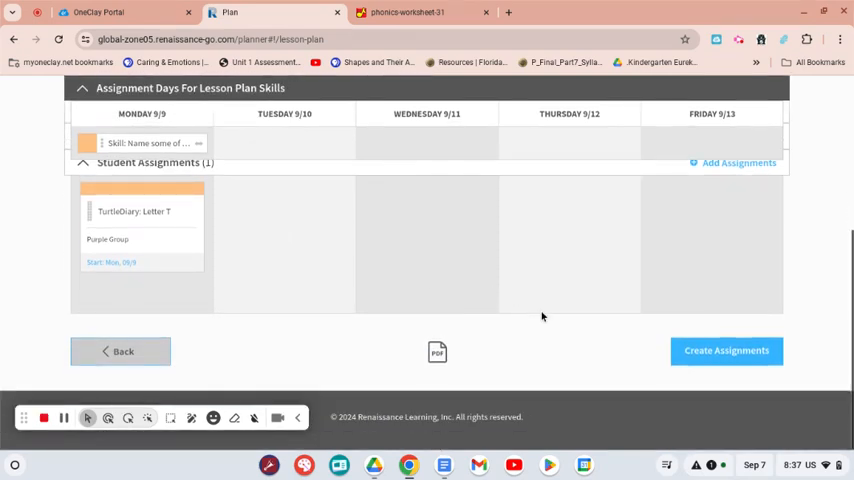
Step: Create the Purple Group assignments for September 9–13 for all students and confirm the Assignments Created message
left_click(726, 350)
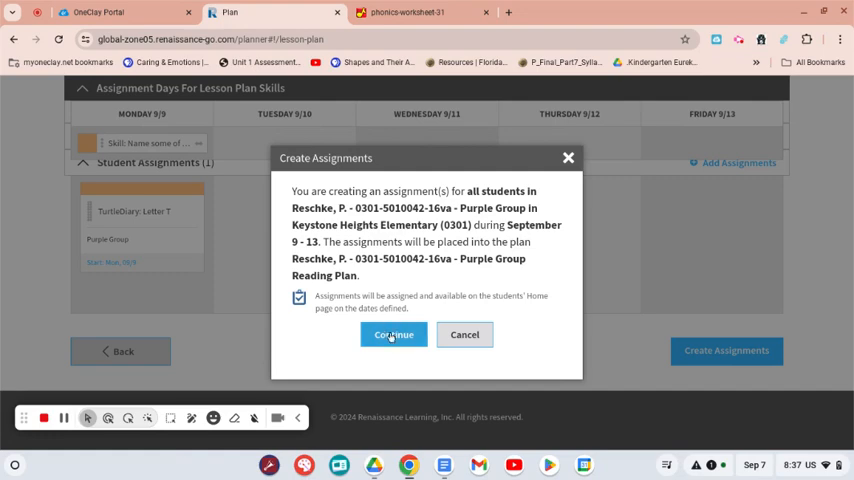
left_click(392, 334)
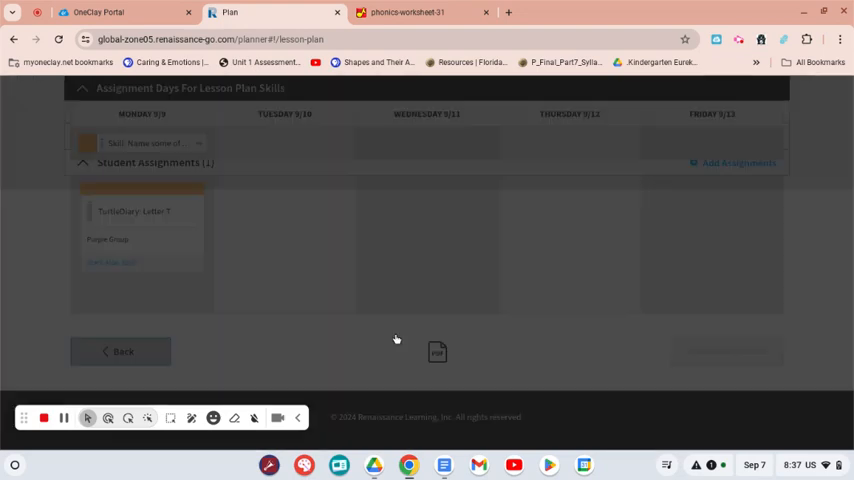
left_click(728, 350)
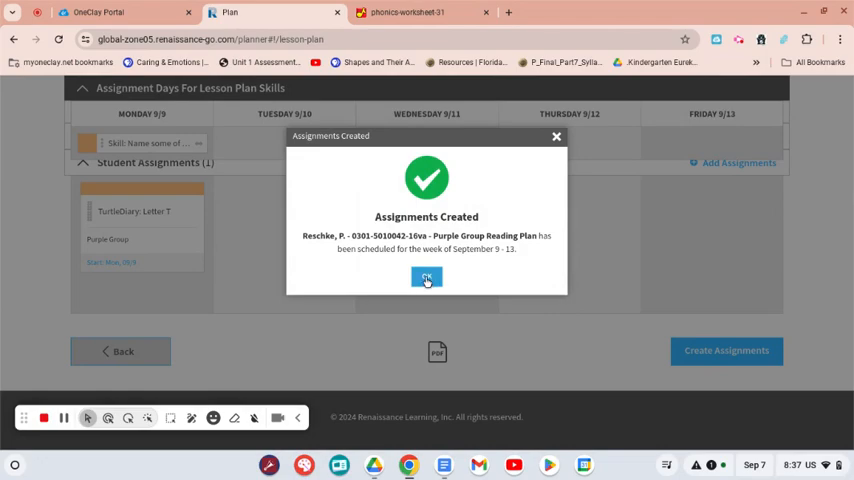
left_click(426, 276)
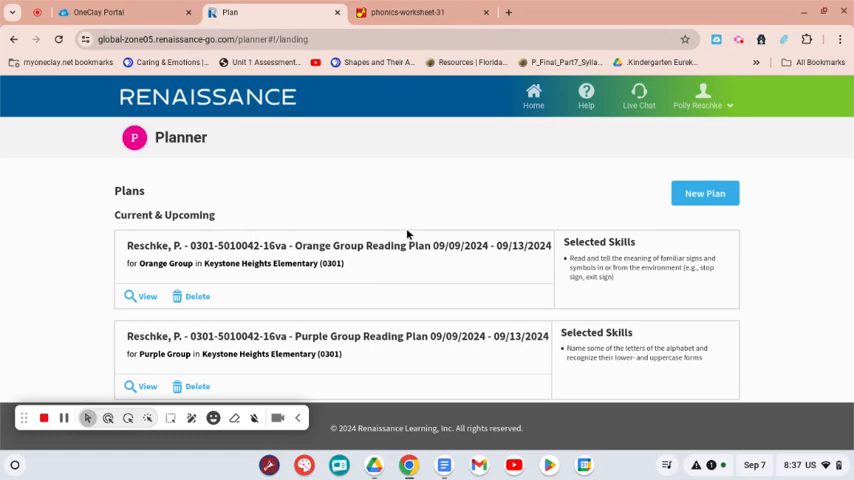
scroll("down", 3)
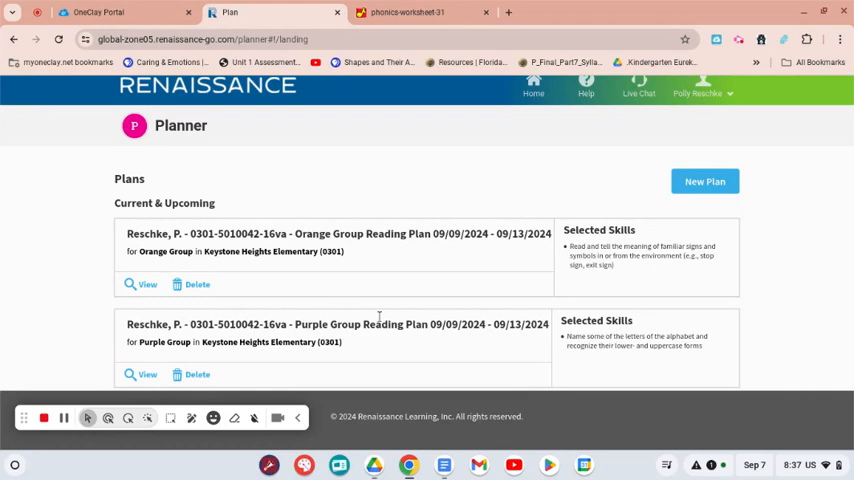
mouse_move(492, 262)
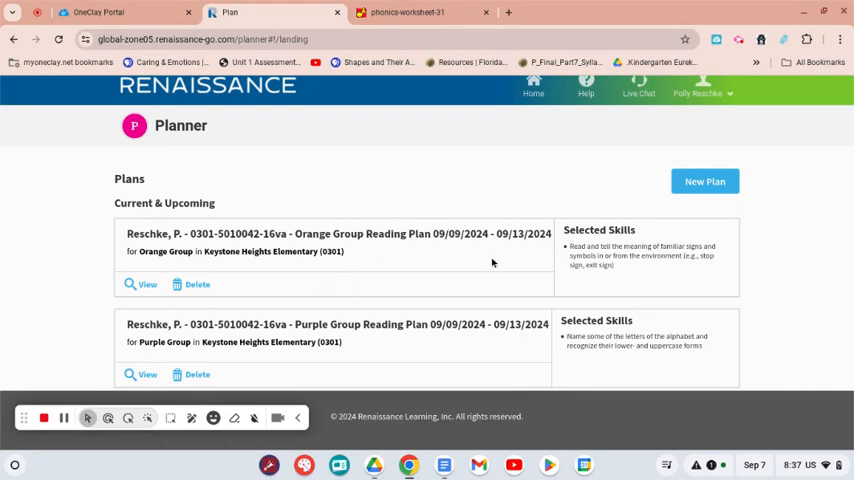
mouse_move(408, 196)
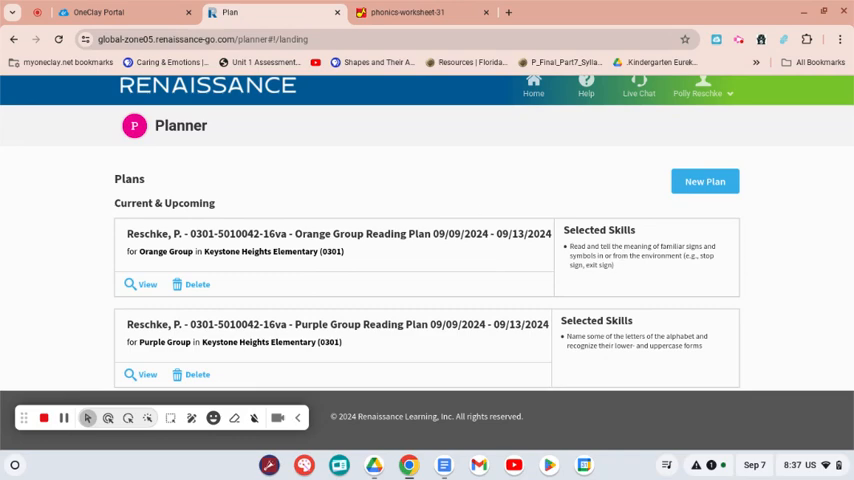
mouse_move(64, 390)
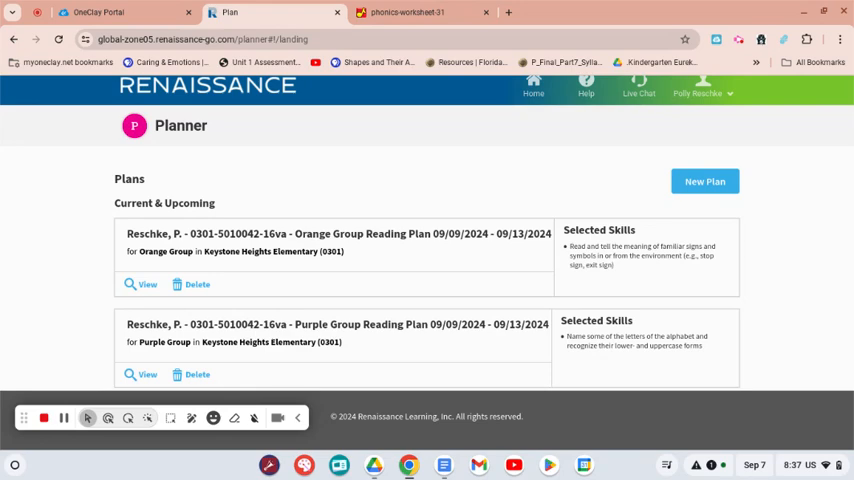
mouse_move(56, 348)
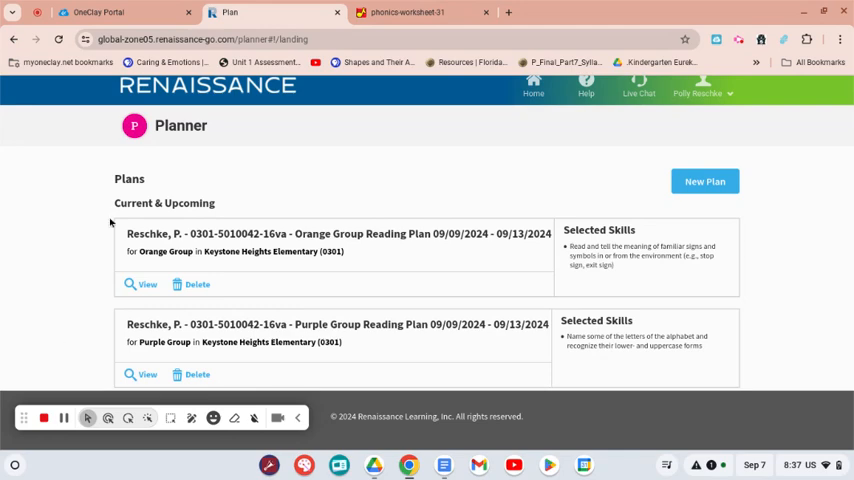
mouse_move(112, 222)
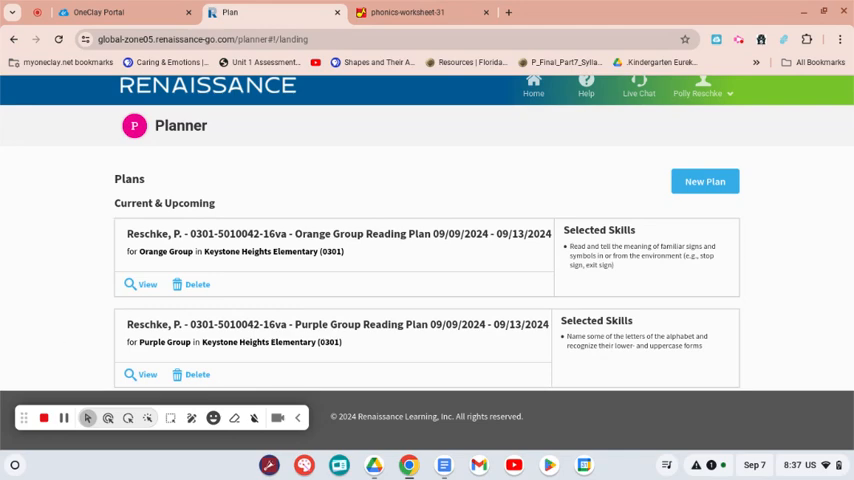